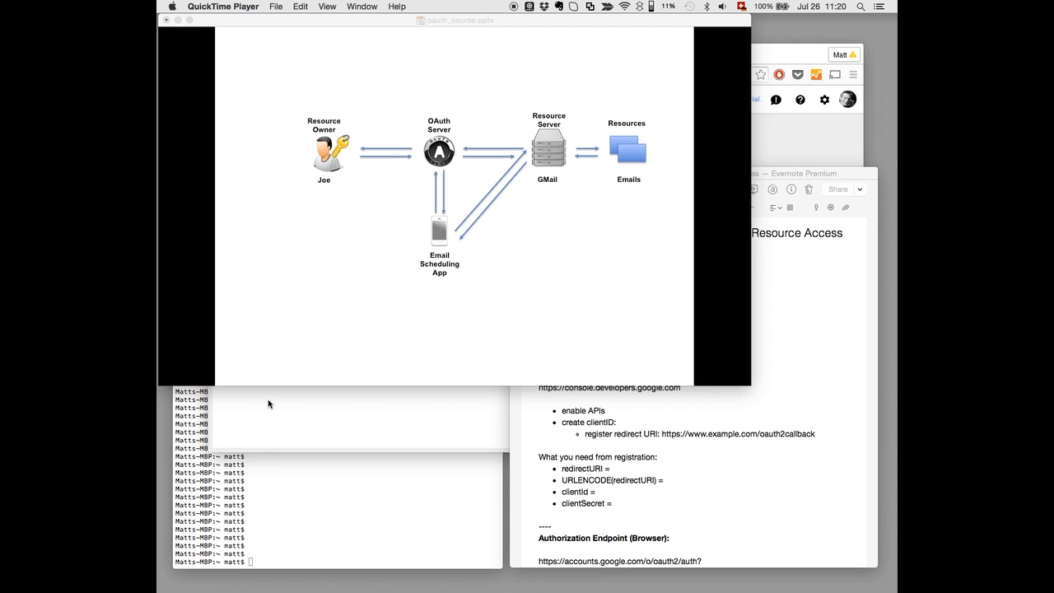
pyautogui.moveTo(662, 410)
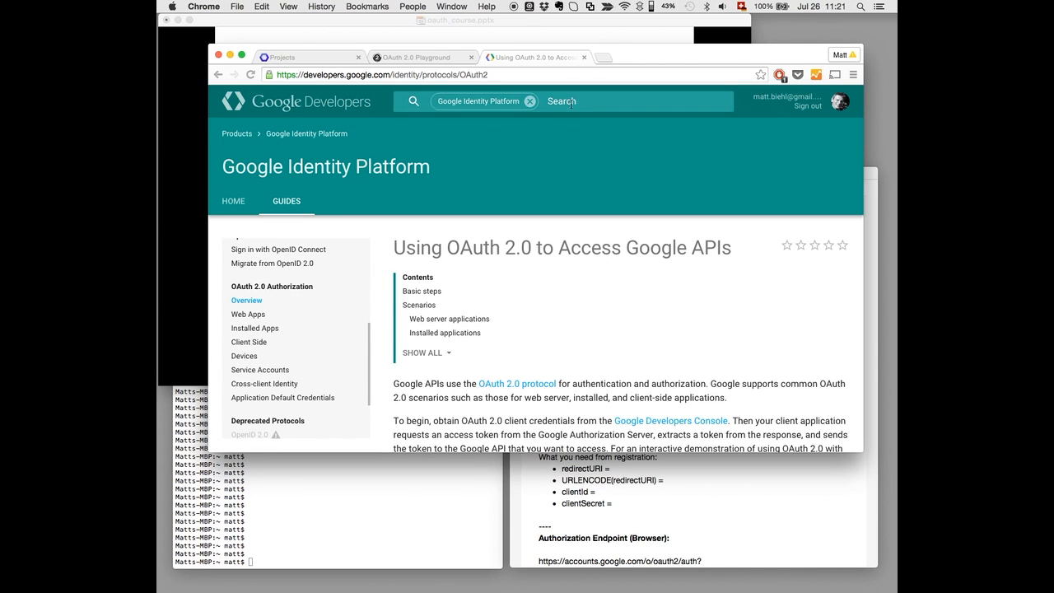
pyautogui.moveTo(490, 204)
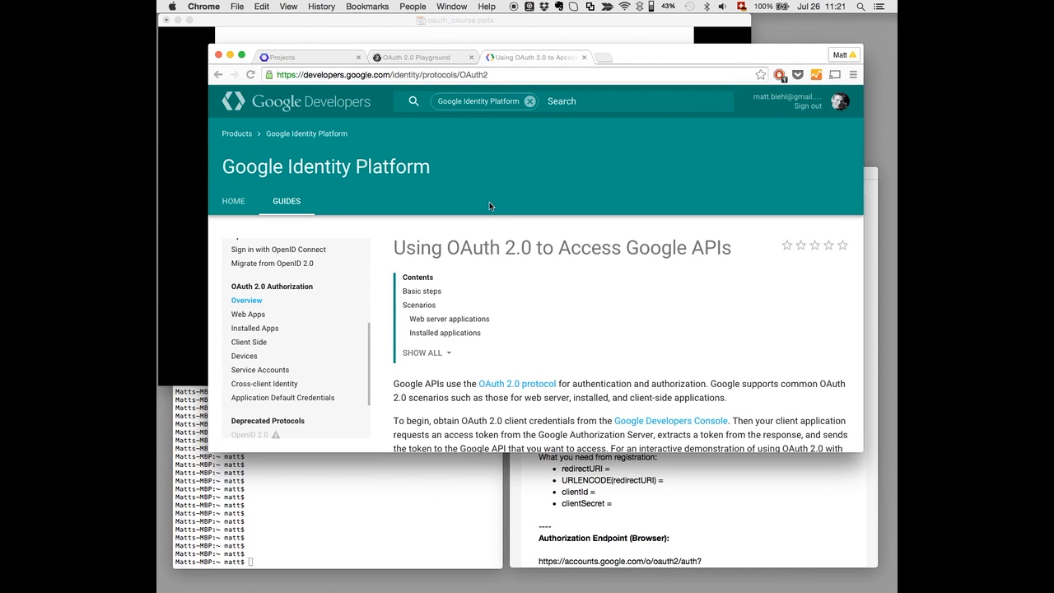
# Follow the note's console.developers.google.com link under Registration to reach the projects list.
pyautogui.scroll(-3)
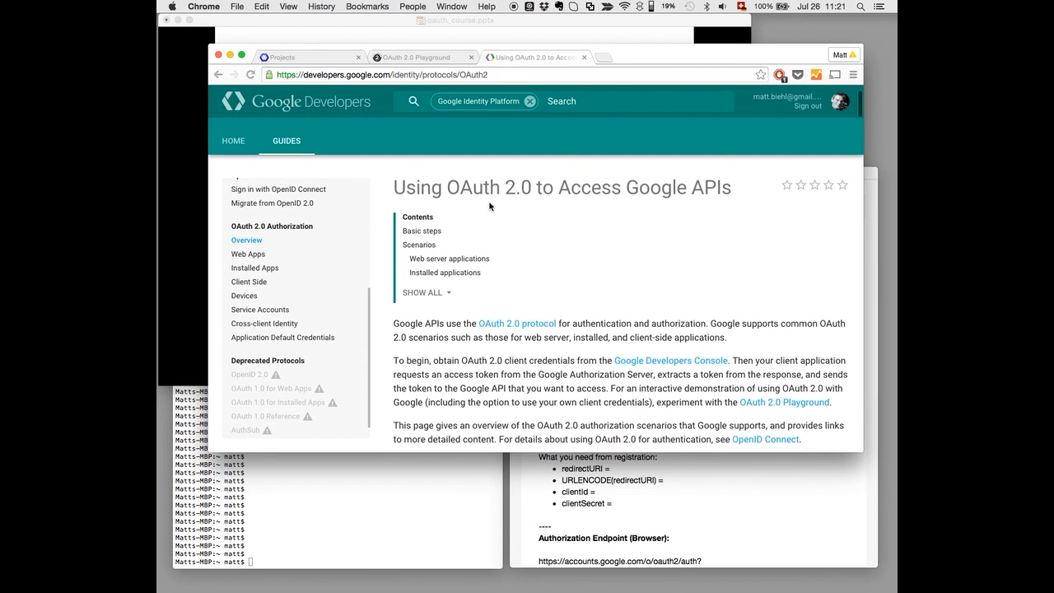
pyautogui.scroll(-3)
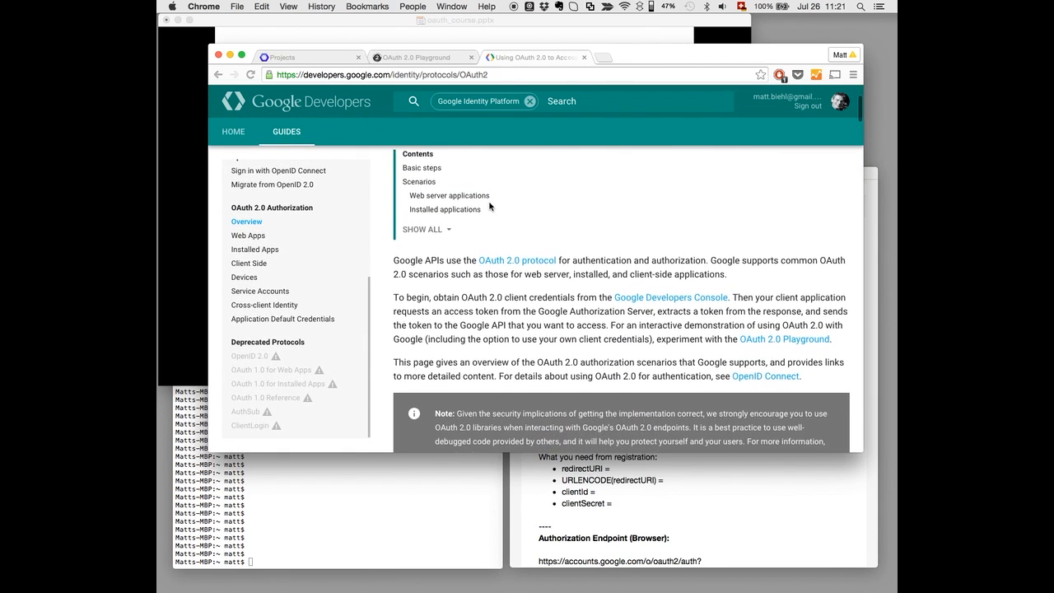
pyautogui.scroll(-3)
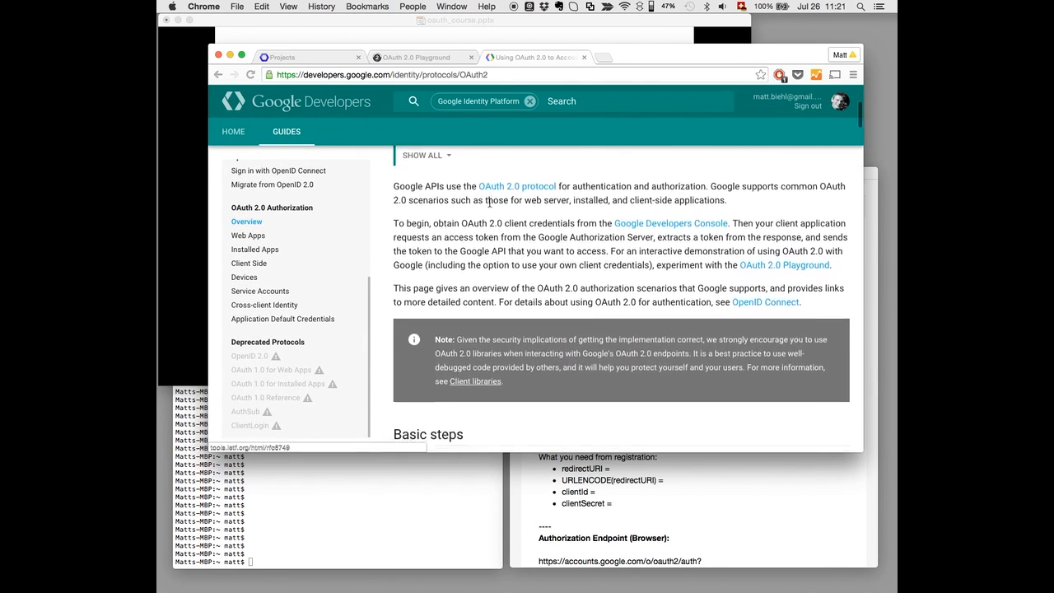
pyautogui.scroll(-3)
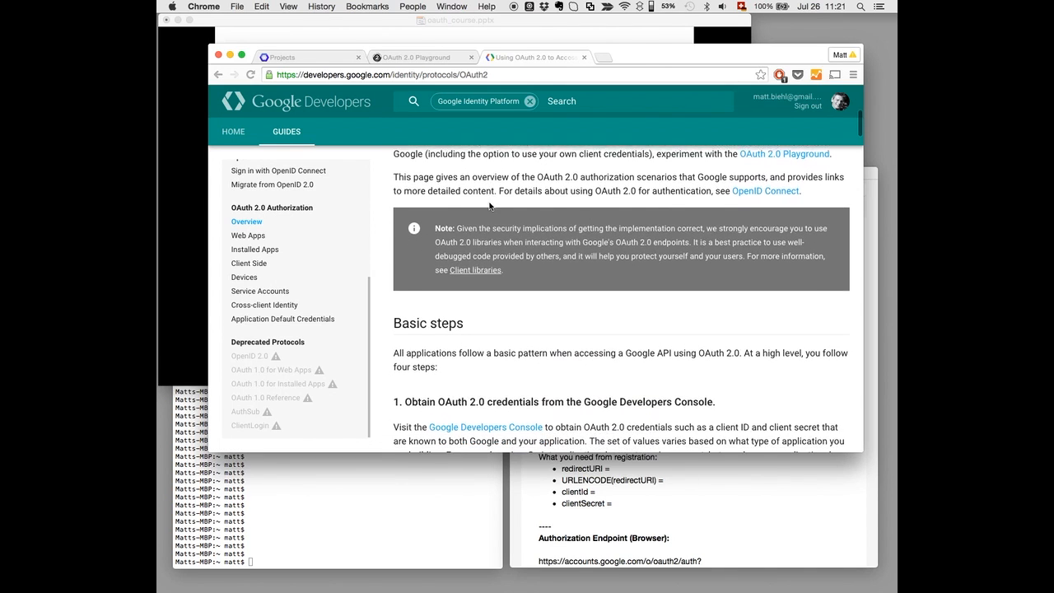
pyautogui.scroll(-3)
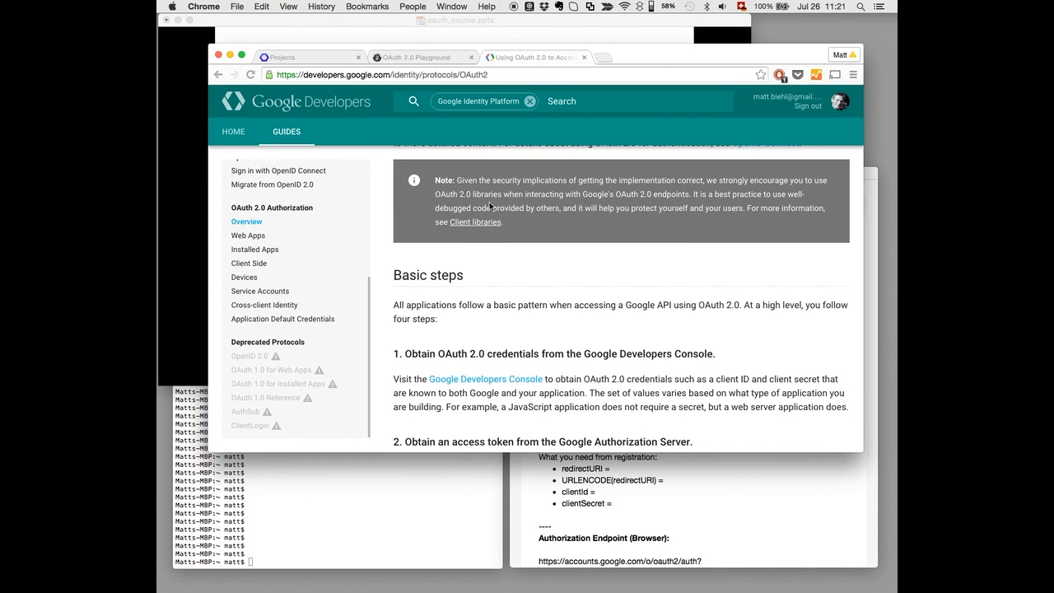
pyautogui.moveTo(658, 483)
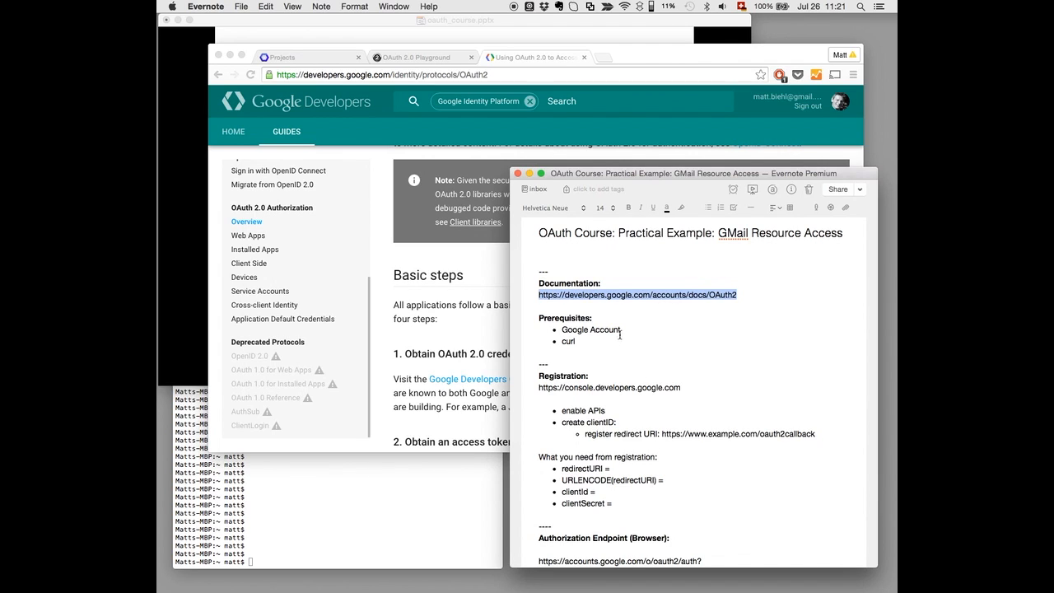
pyautogui.moveTo(618, 329)
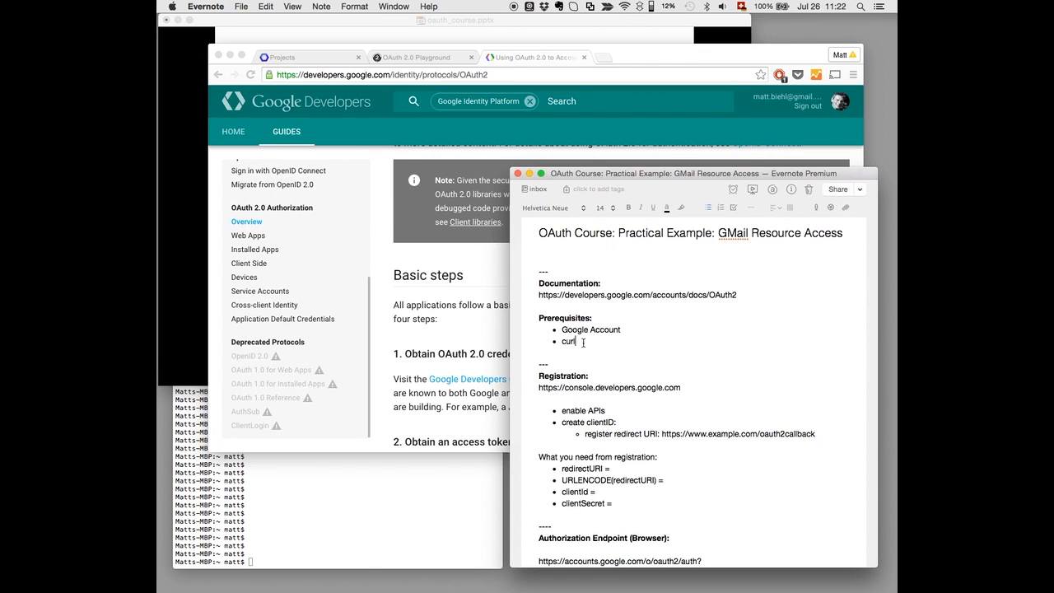
pyautogui.scroll(-3)
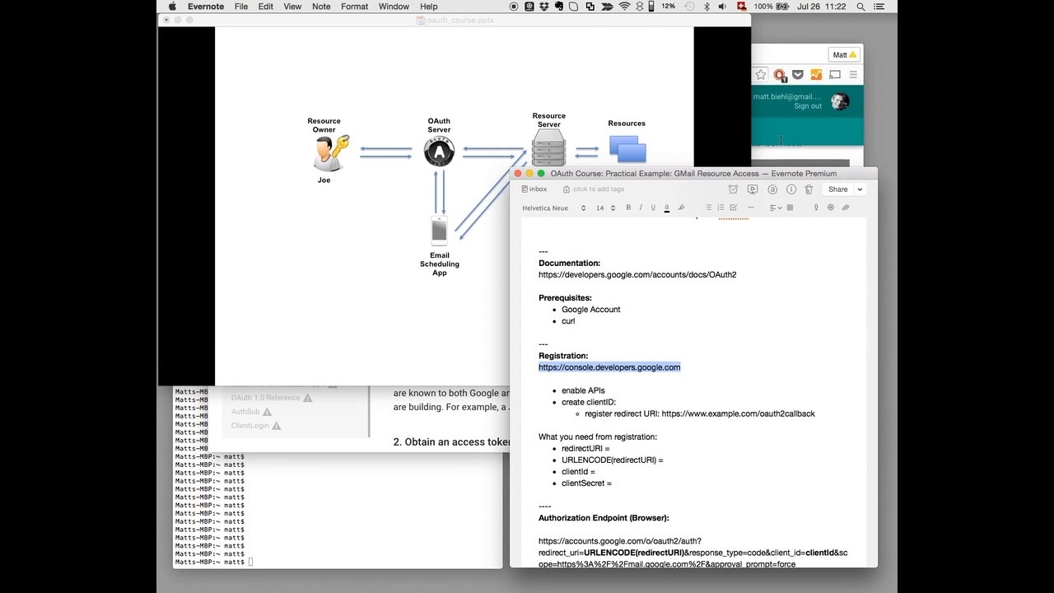
pyautogui.click(610, 367)
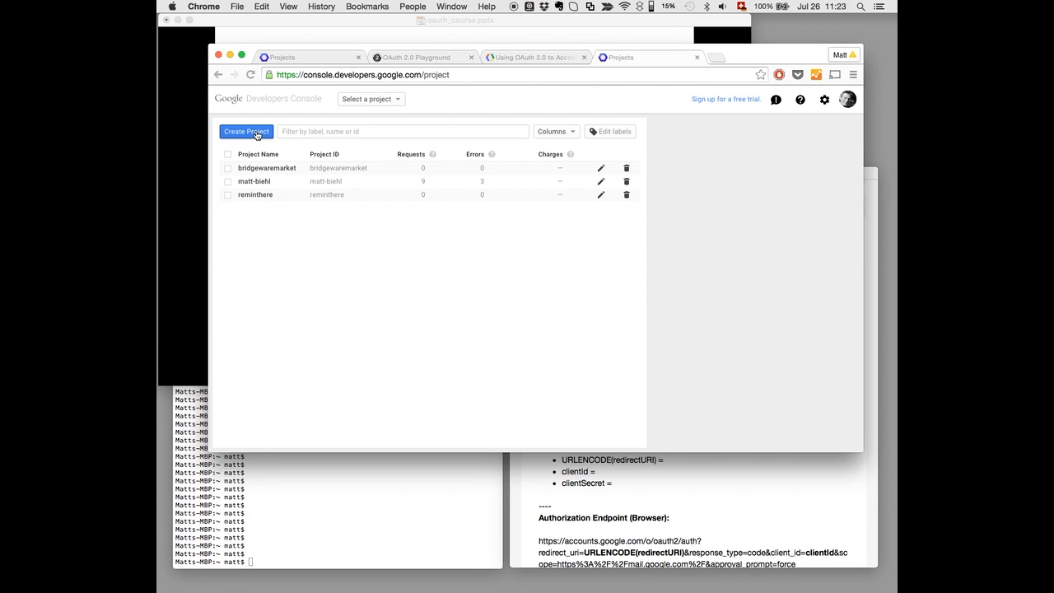
# Create a new project named 'Email Scheduling App' and land on its dashboard.
pyautogui.click(246, 132)
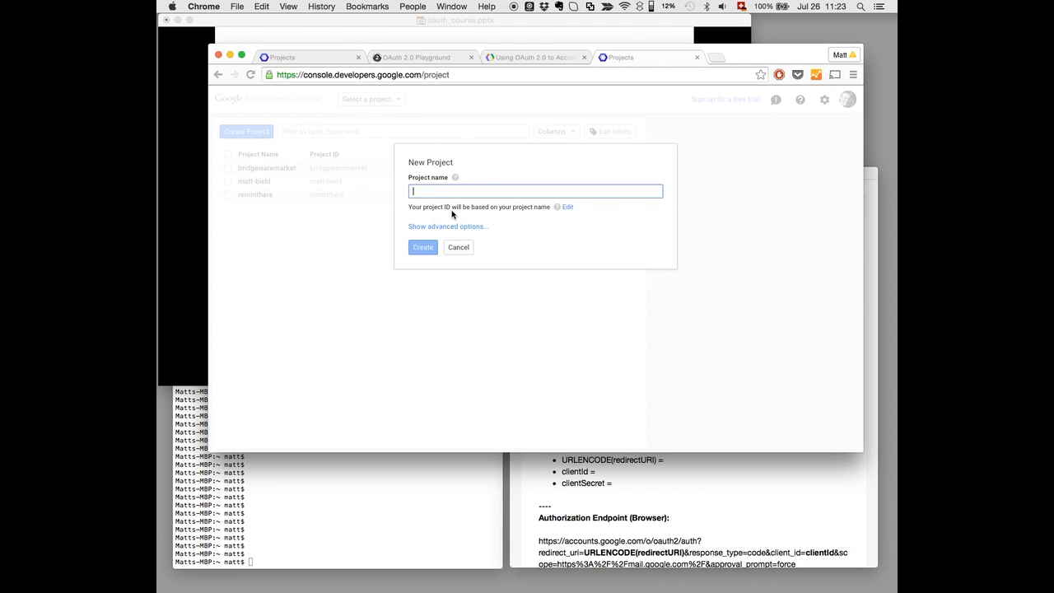
pyautogui.write('email')
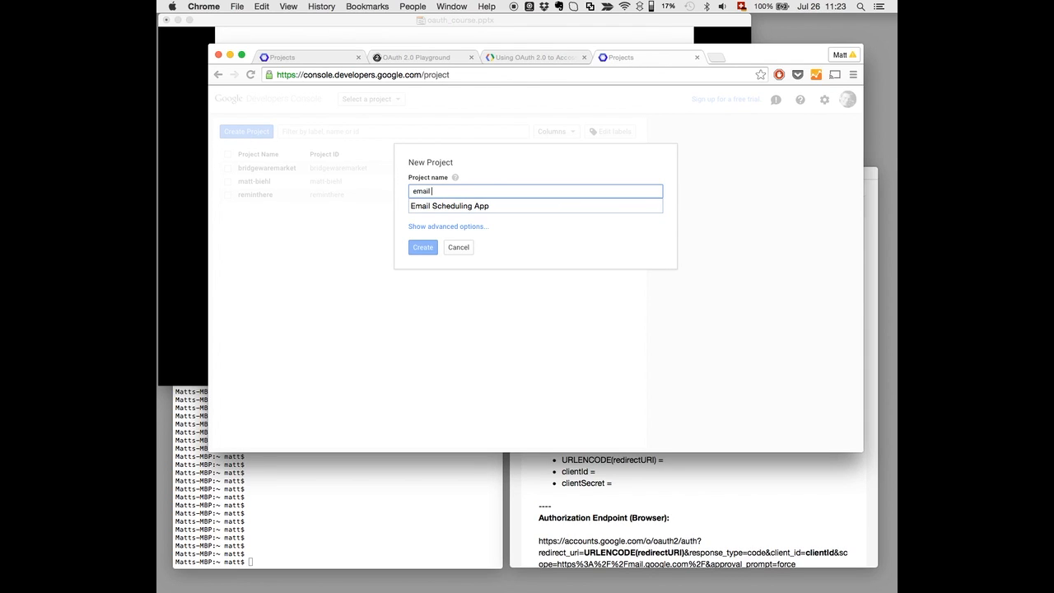
pyautogui.write('scheduling')
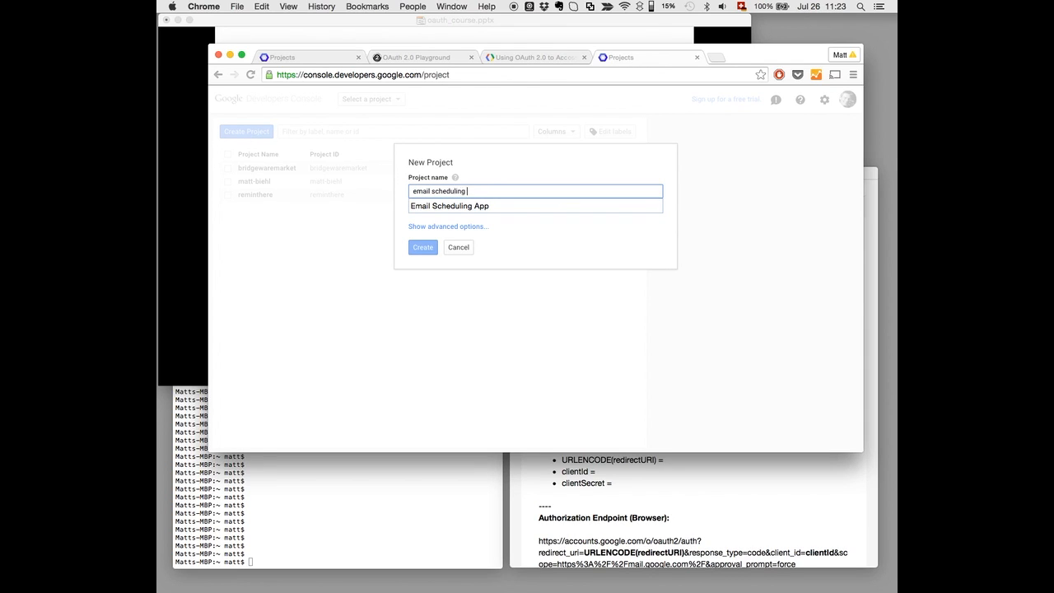
pyautogui.click(451, 206)
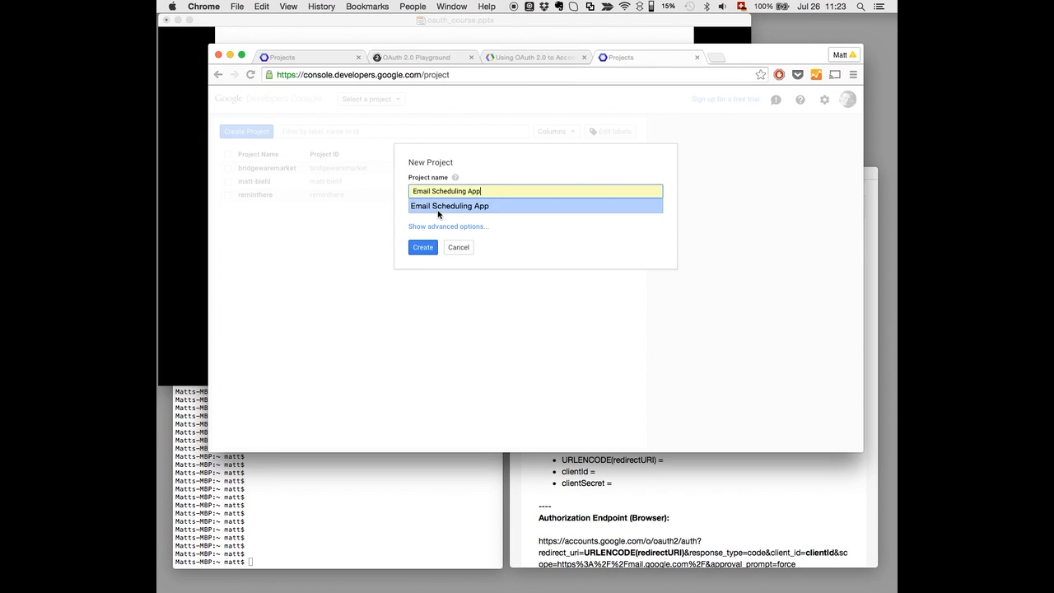
pyautogui.click(452, 205)
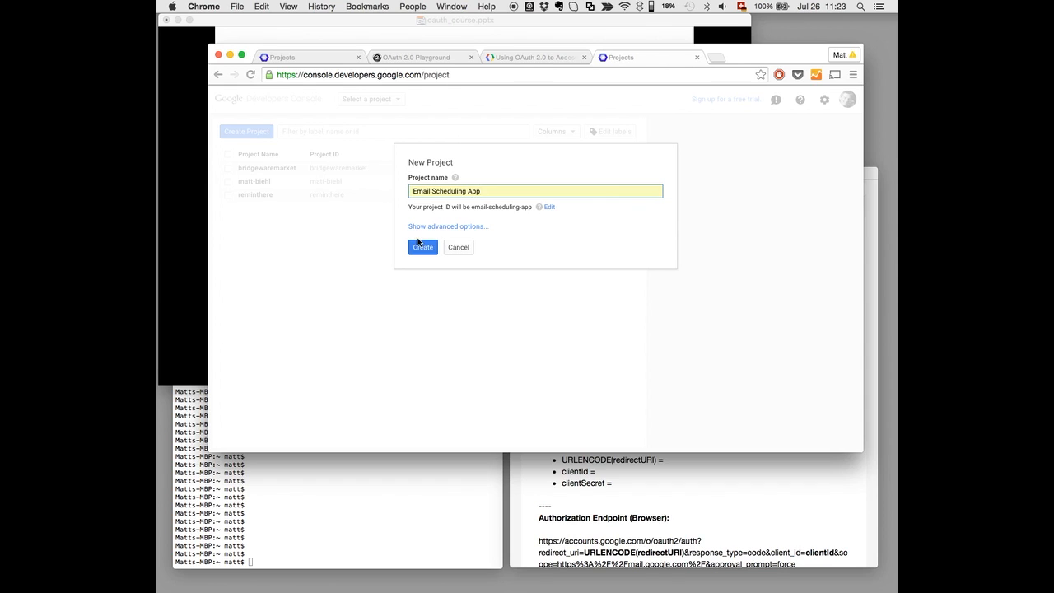
pyautogui.click(422, 248)
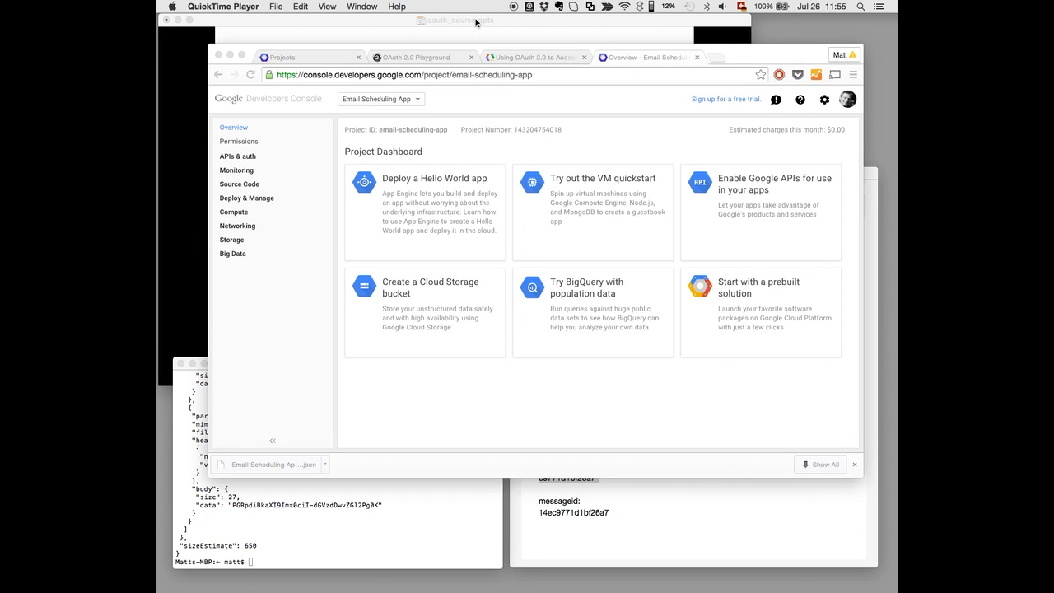
pyautogui.moveTo(329, 158)
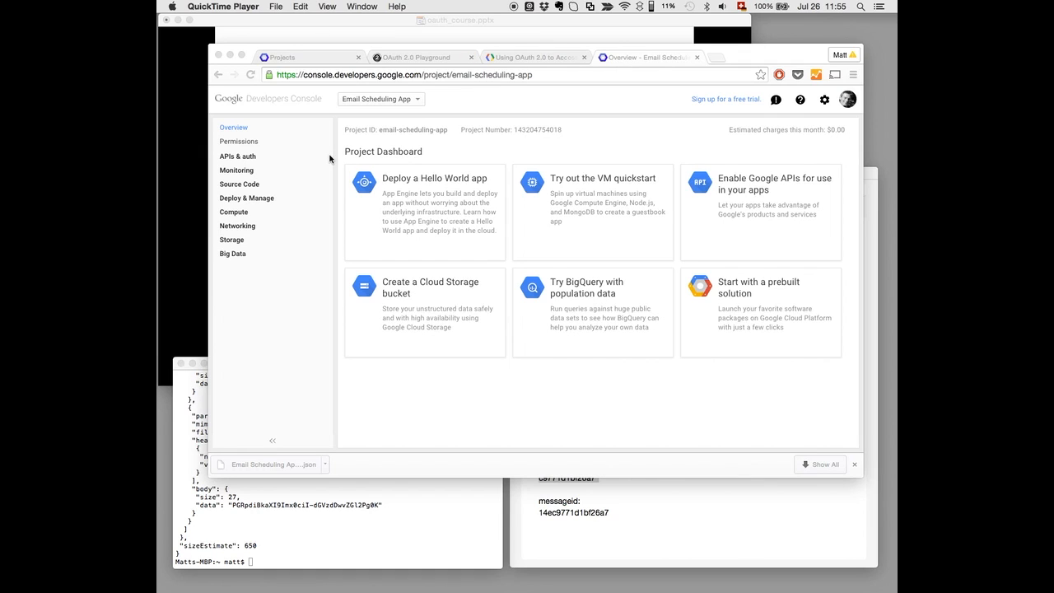
pyautogui.moveTo(319, 158)
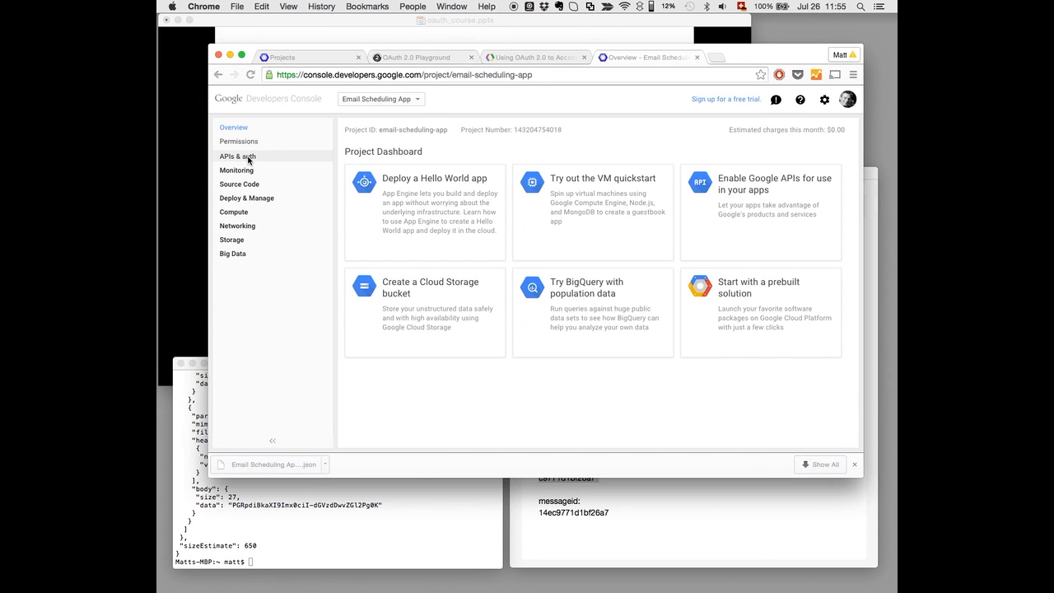
# Find the Gmail API in the APIs & auth library and enable it for the project.
pyautogui.click(237, 155)
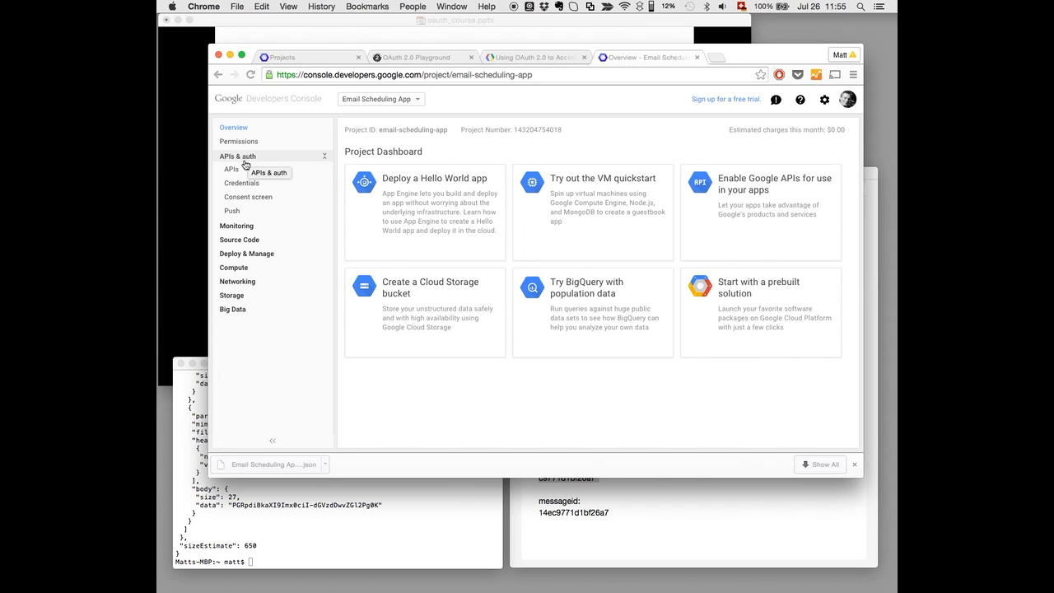
pyautogui.click(231, 169)
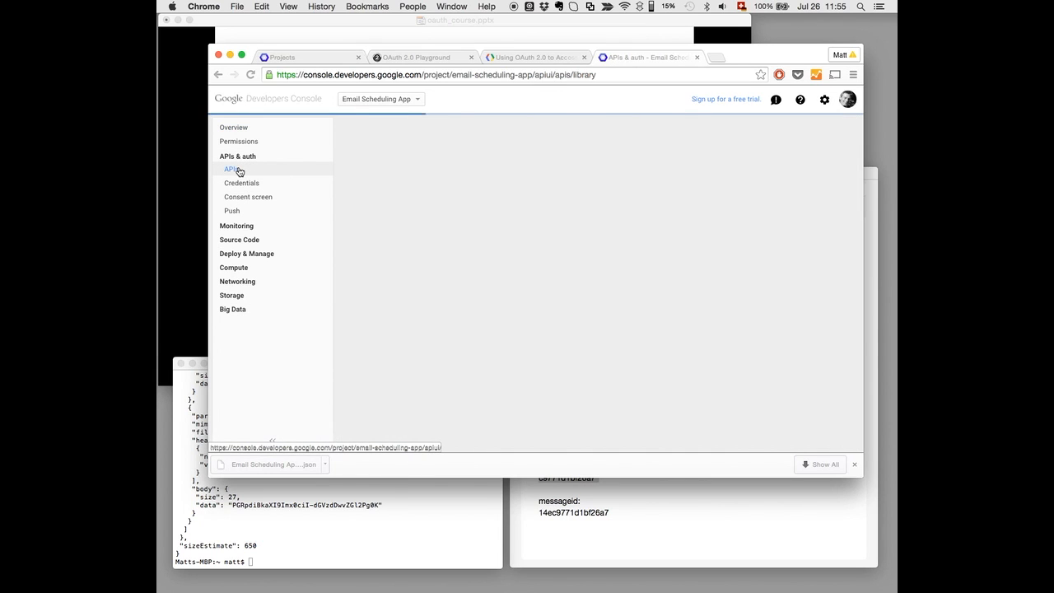
pyautogui.click(231, 168)
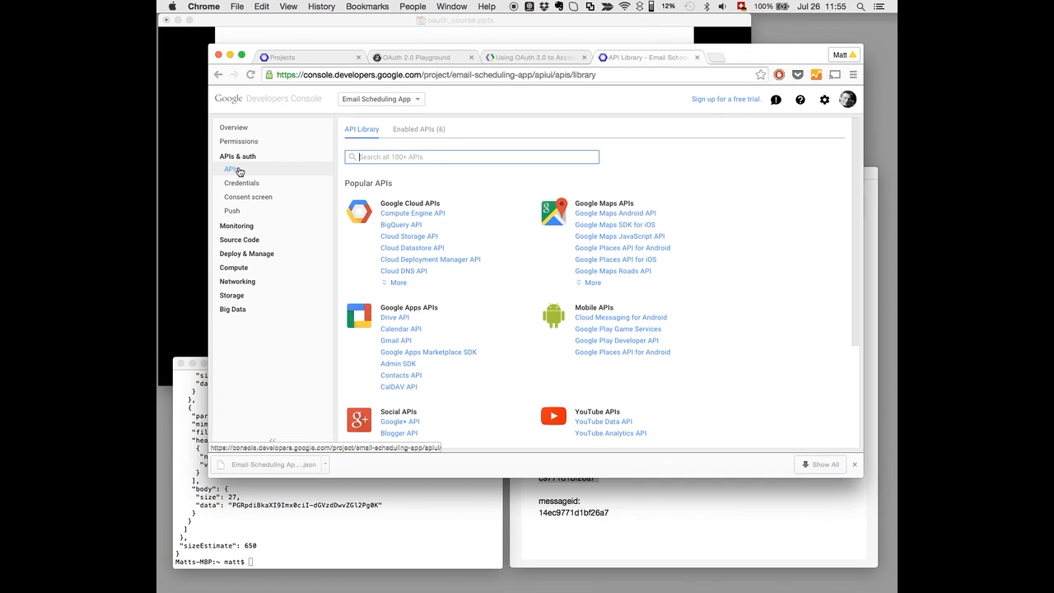
pyautogui.write('gmail')
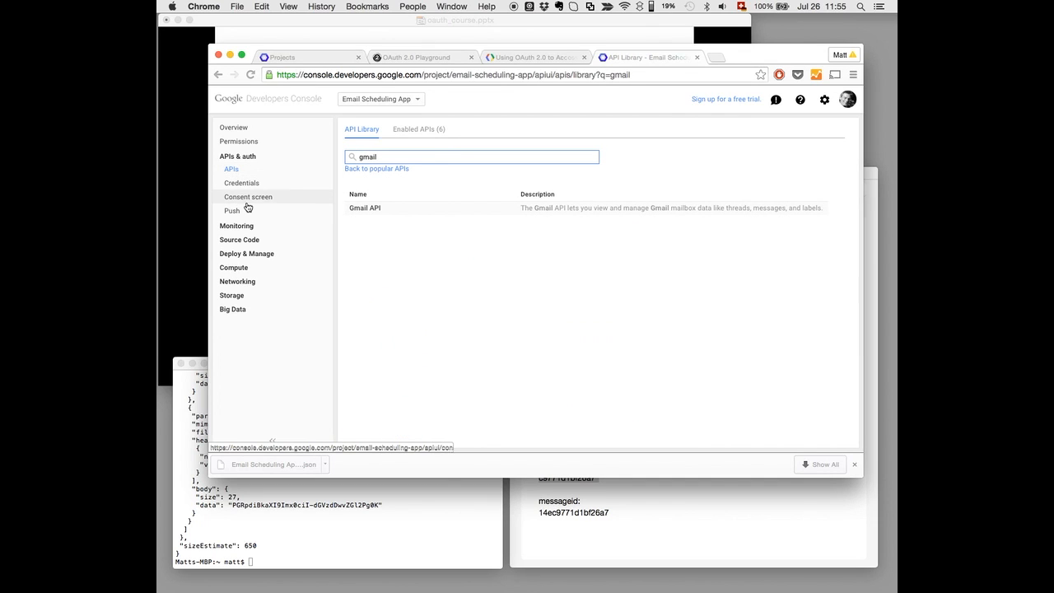
pyautogui.moveTo(374, 214)
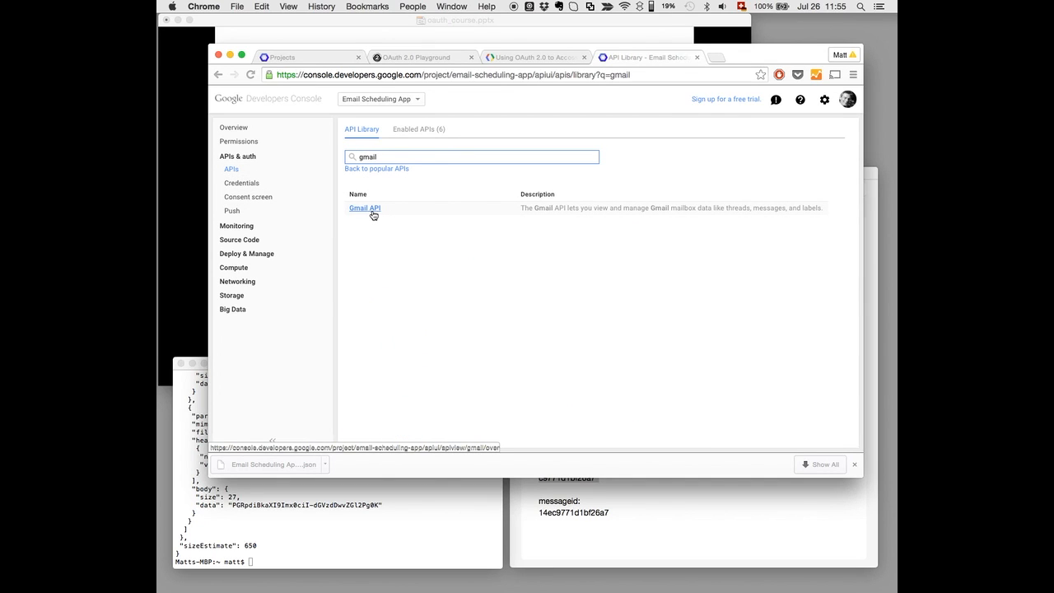
pyautogui.click(365, 207)
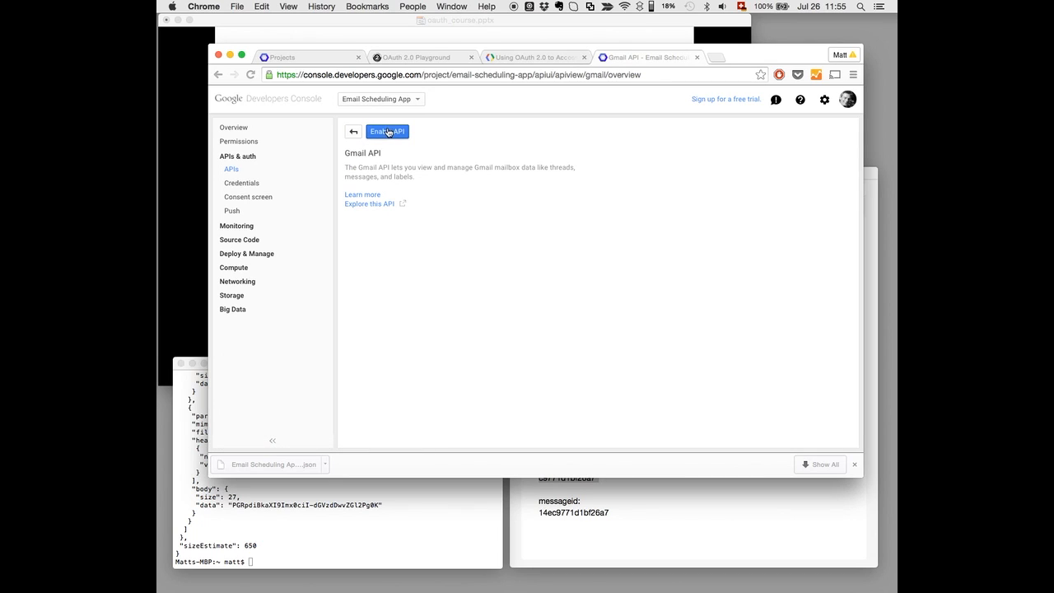
pyautogui.click(389, 131)
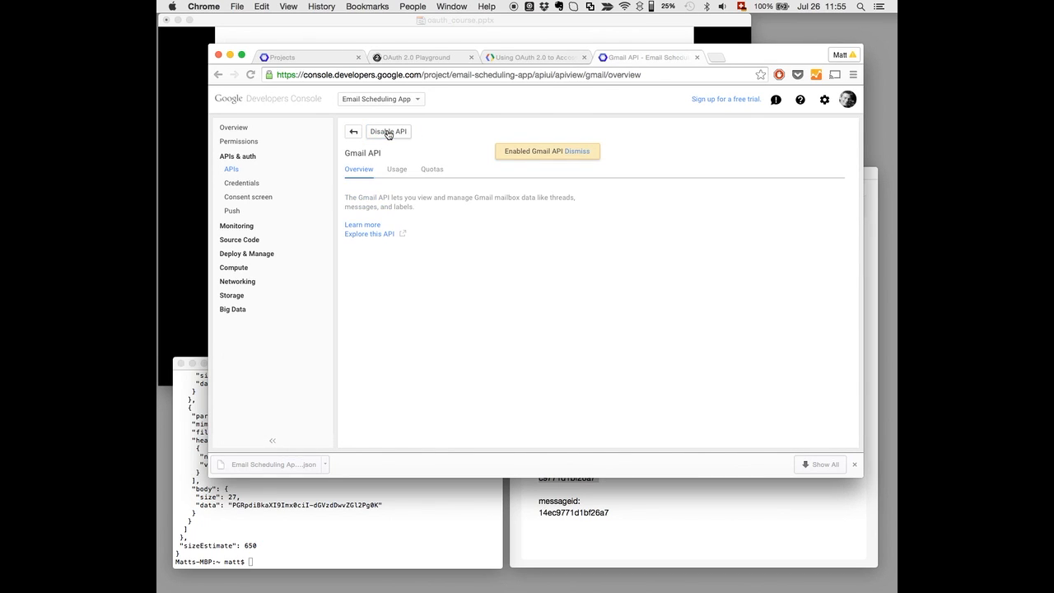
pyautogui.moveTo(402, 155)
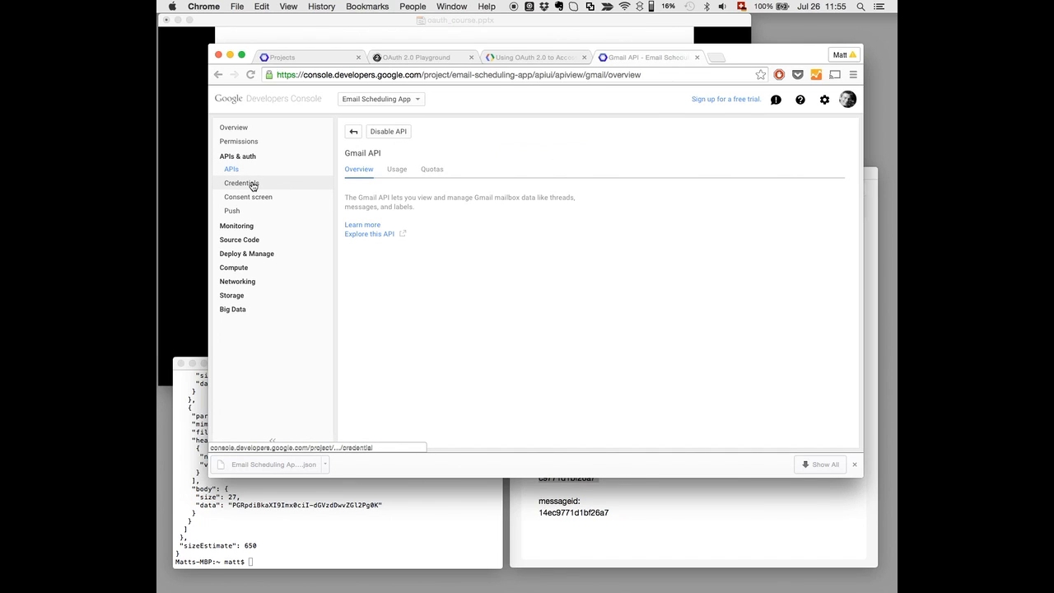
# Start a new client ID from Credentials, try the application types, then back out to Overview.
pyautogui.click(241, 183)
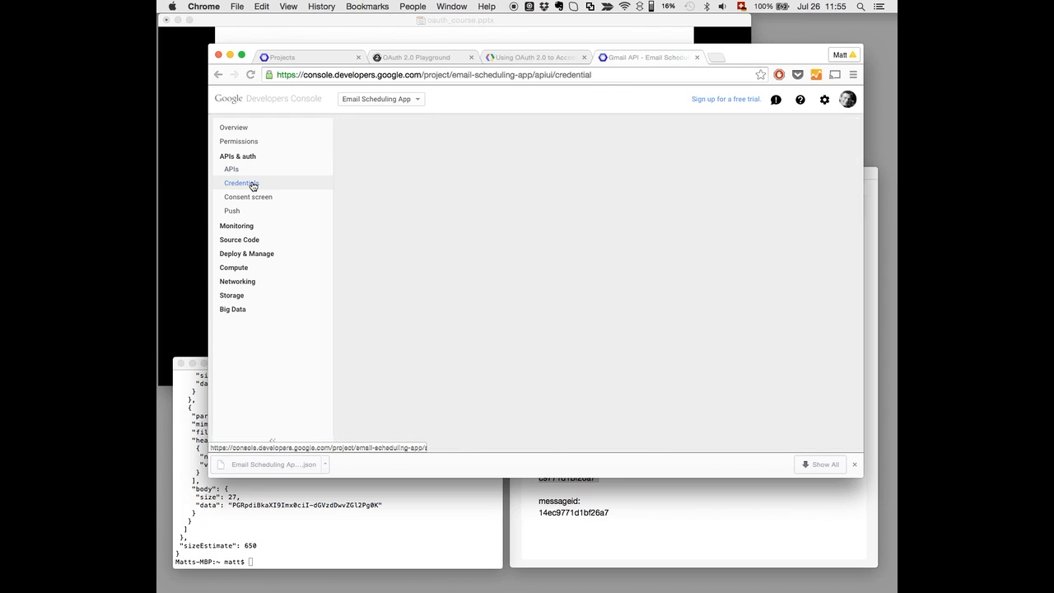
pyautogui.click(241, 183)
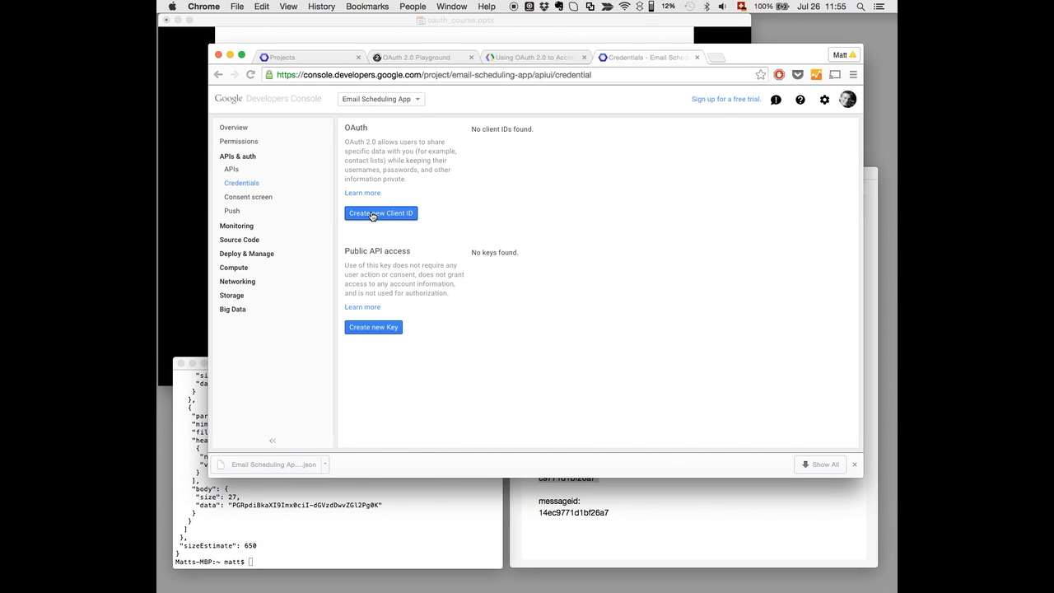
pyautogui.click(381, 214)
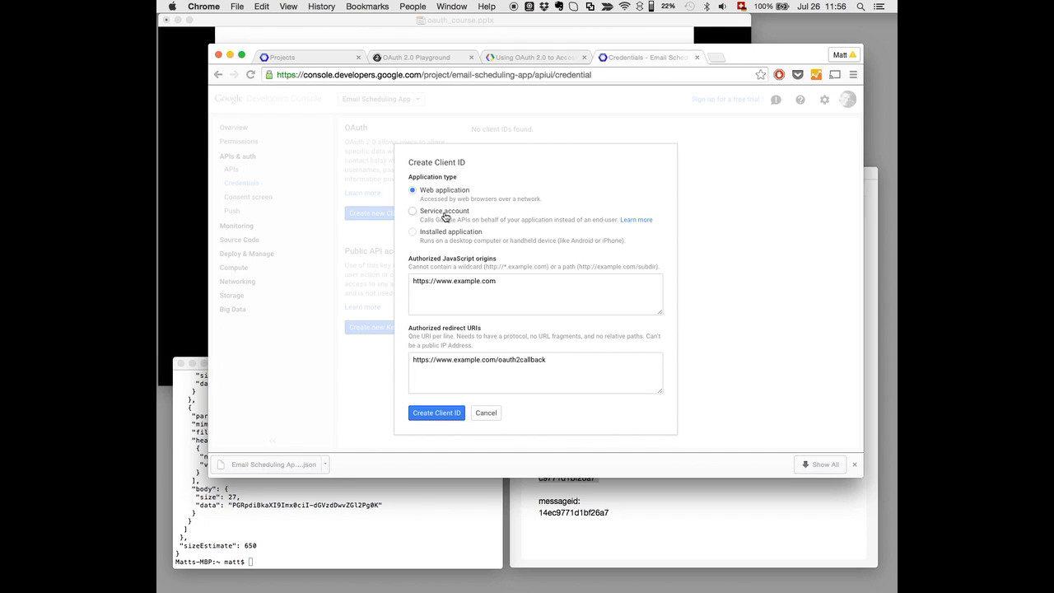
pyautogui.click(412, 230)
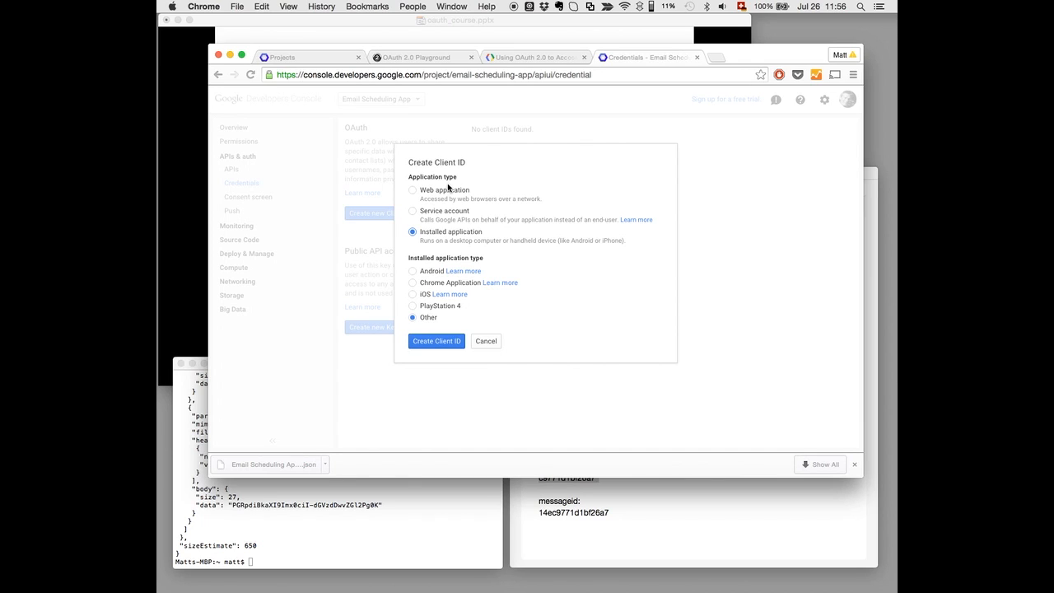
pyautogui.click(412, 191)
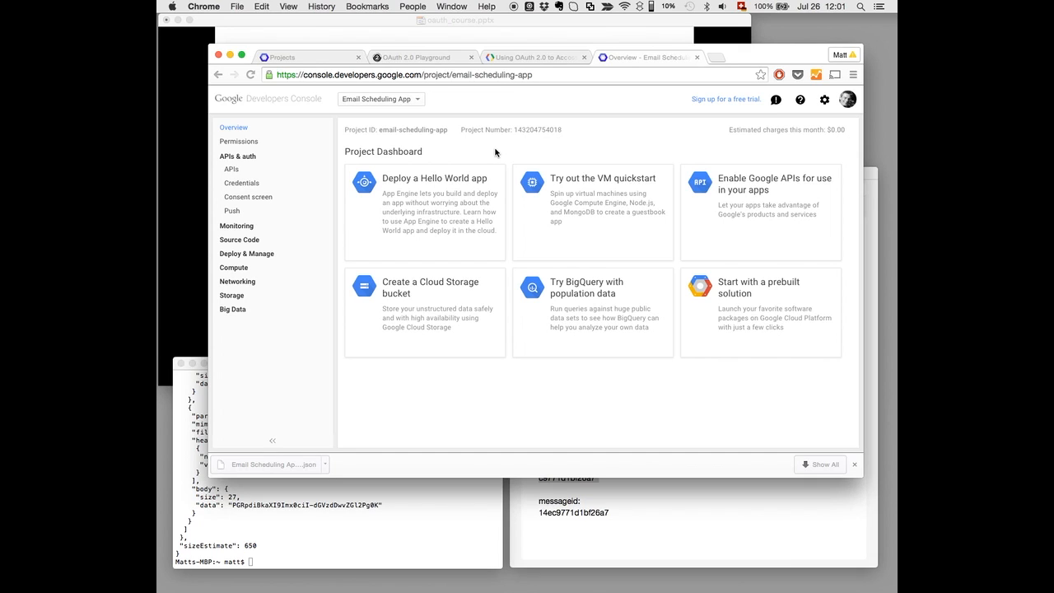
pyautogui.moveTo(261, 160)
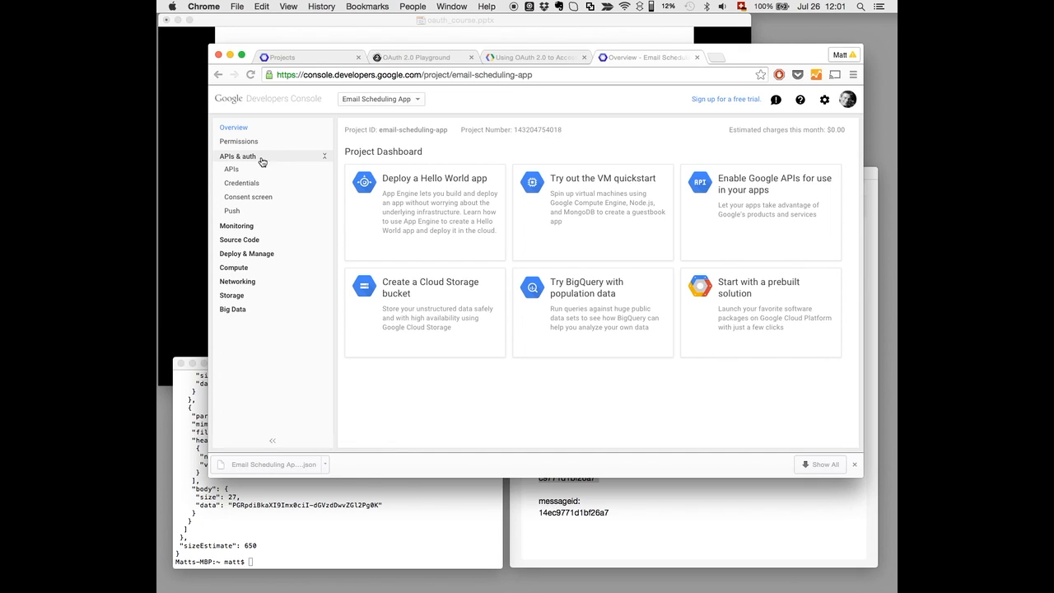
# Search the API library for gmail, enable the Gmail API again and dismiss the notice.
pyautogui.click(237, 156)
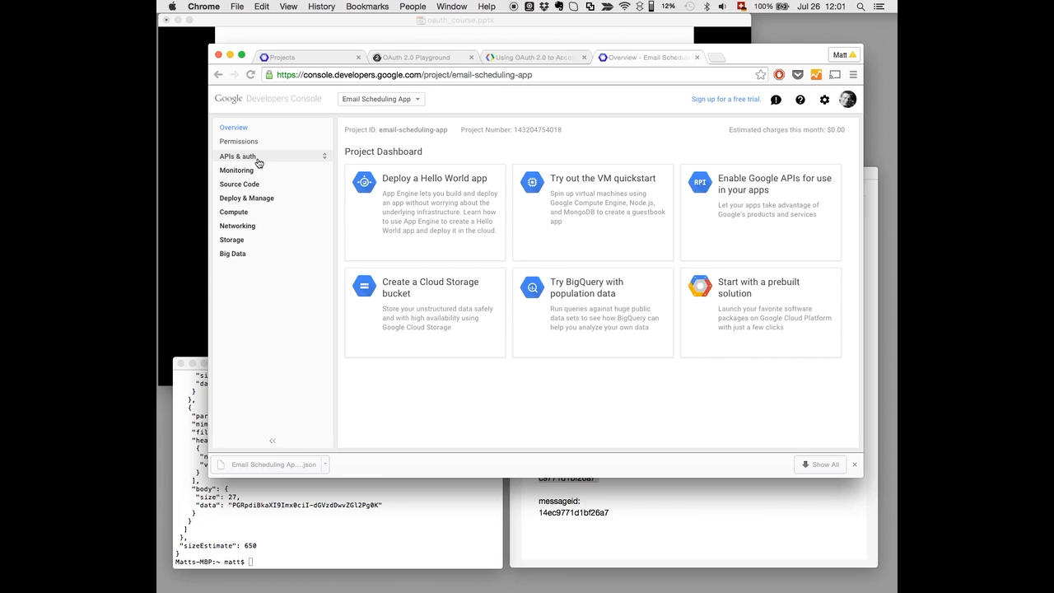
pyautogui.click(237, 155)
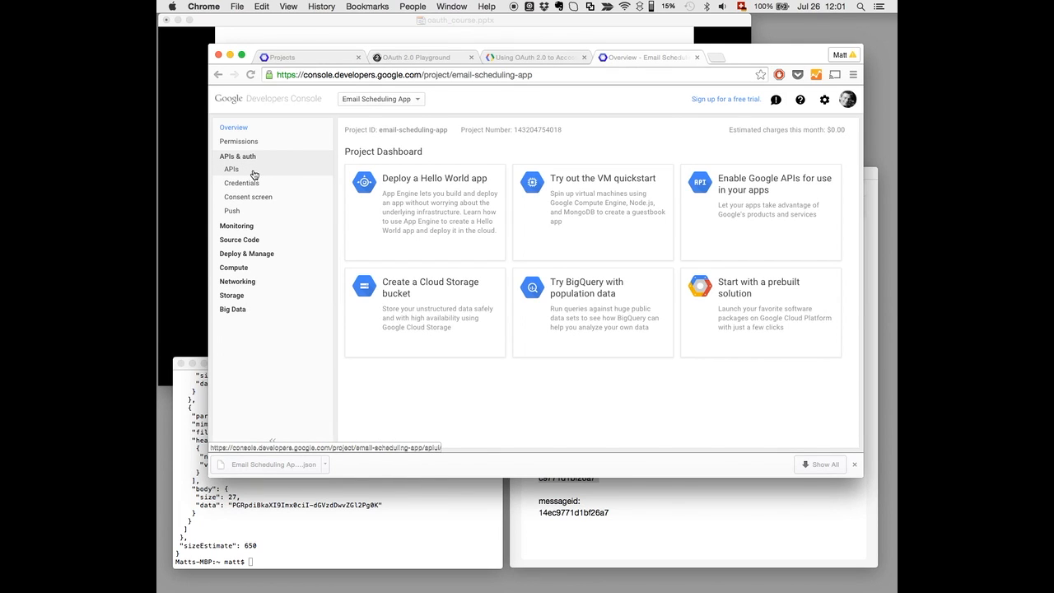
pyautogui.click(231, 168)
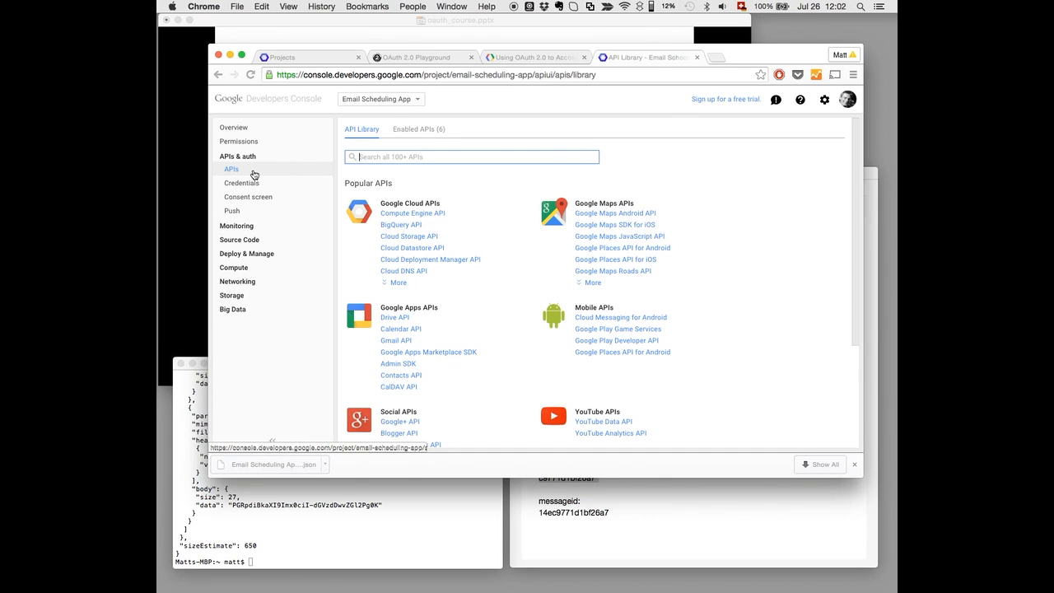
pyautogui.write('gmail')
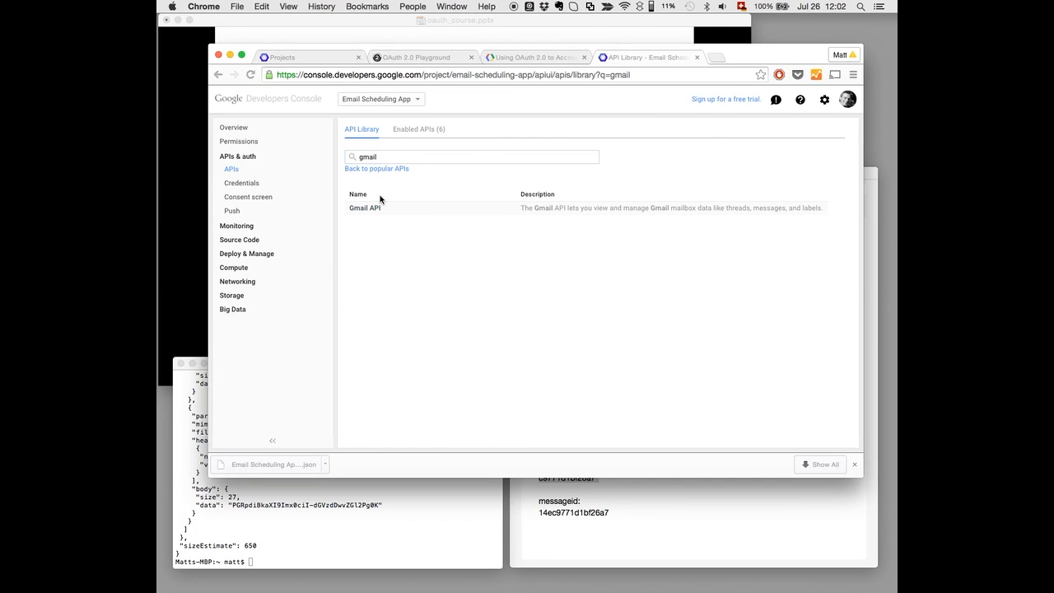
pyautogui.click(366, 208)
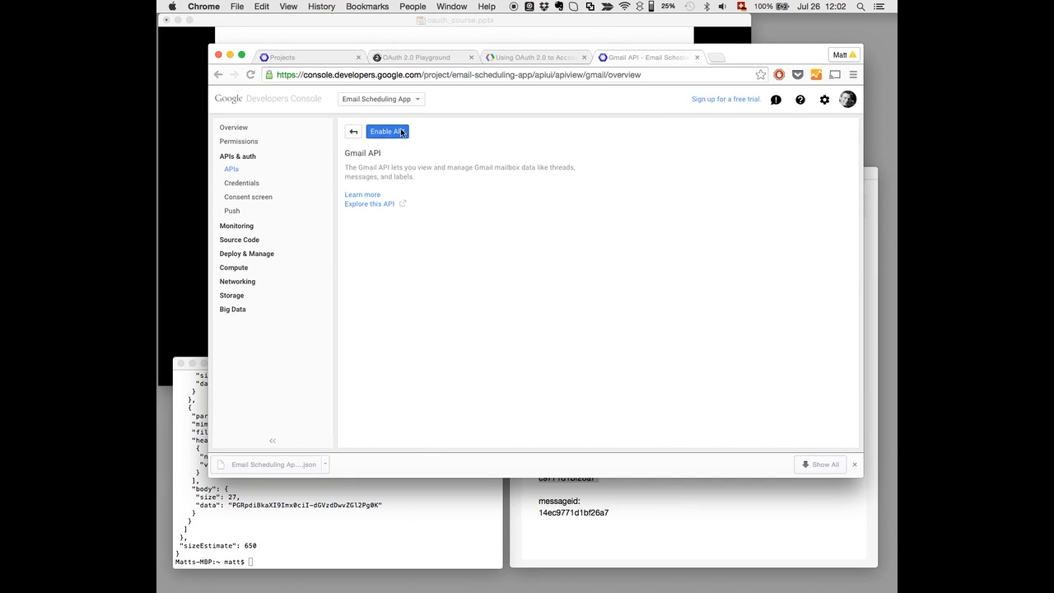
pyautogui.click(385, 132)
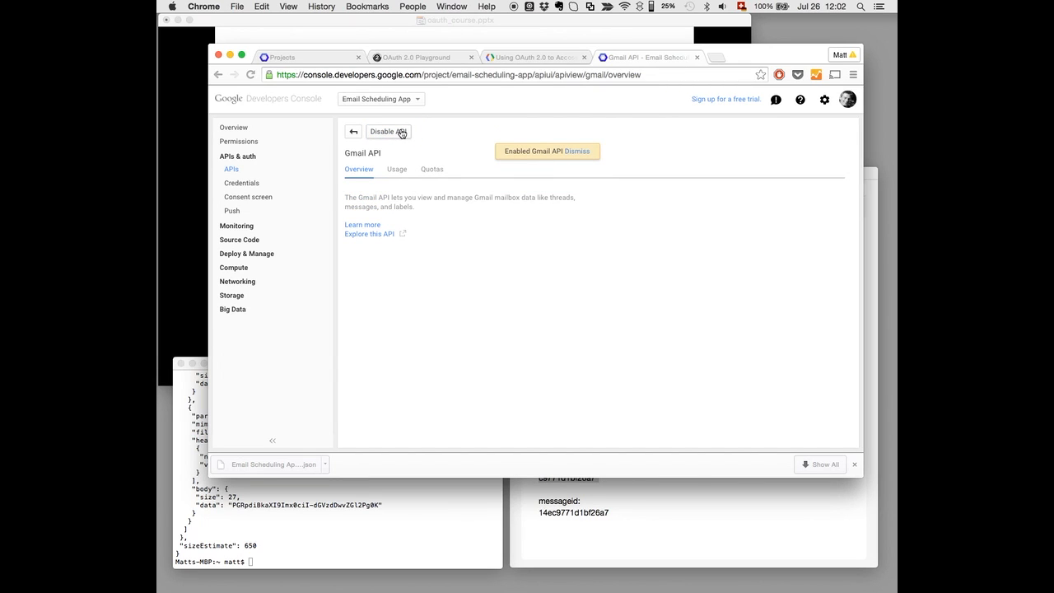
pyautogui.moveTo(402, 139)
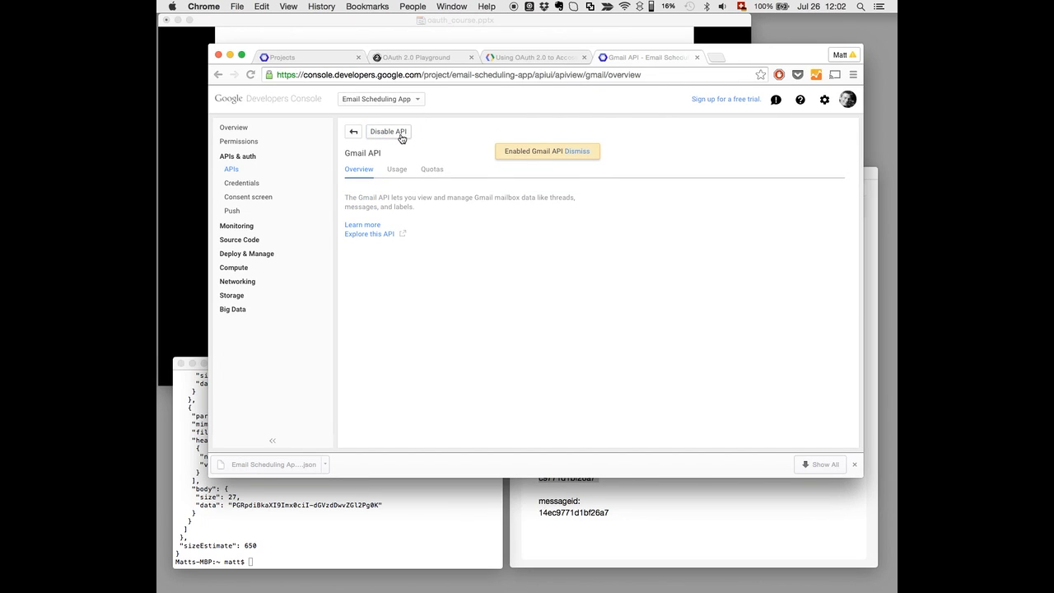
pyautogui.click(577, 152)
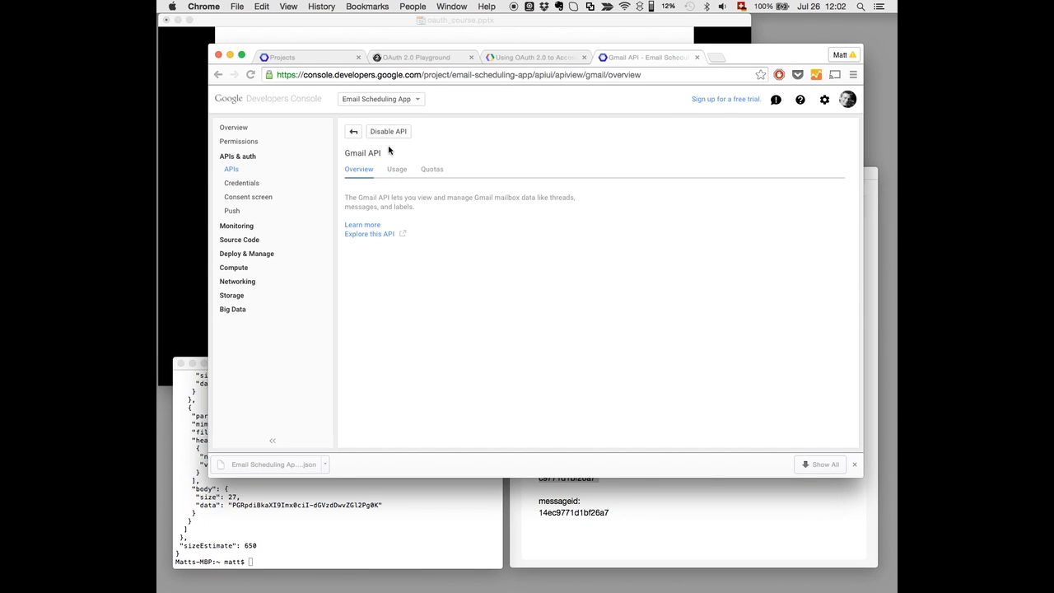
pyautogui.moveTo(243, 183)
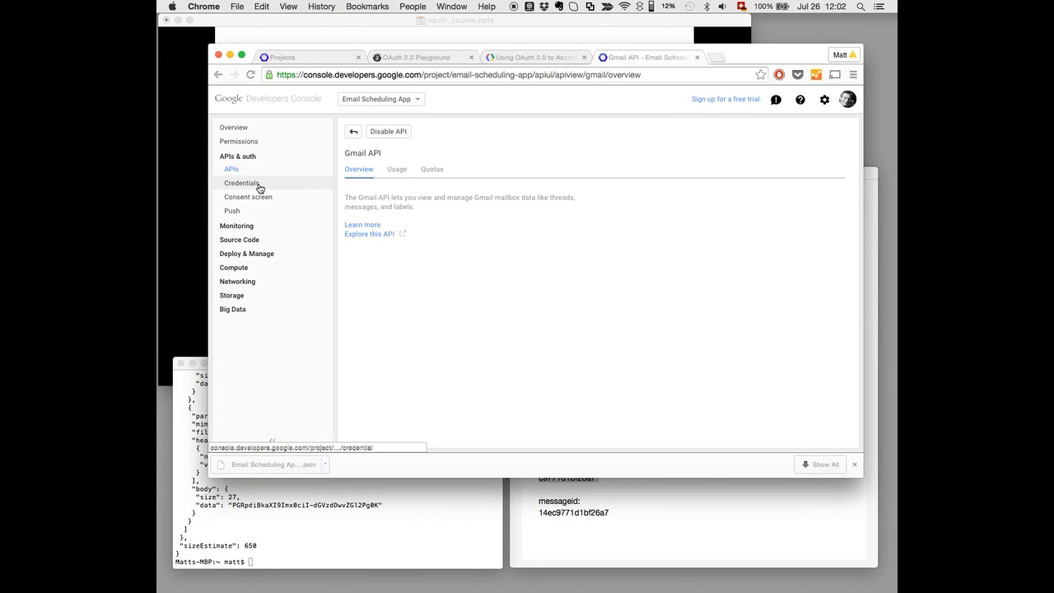
# Go to the project's Credentials page, which lists no client IDs or keys yet.
pyautogui.click(240, 183)
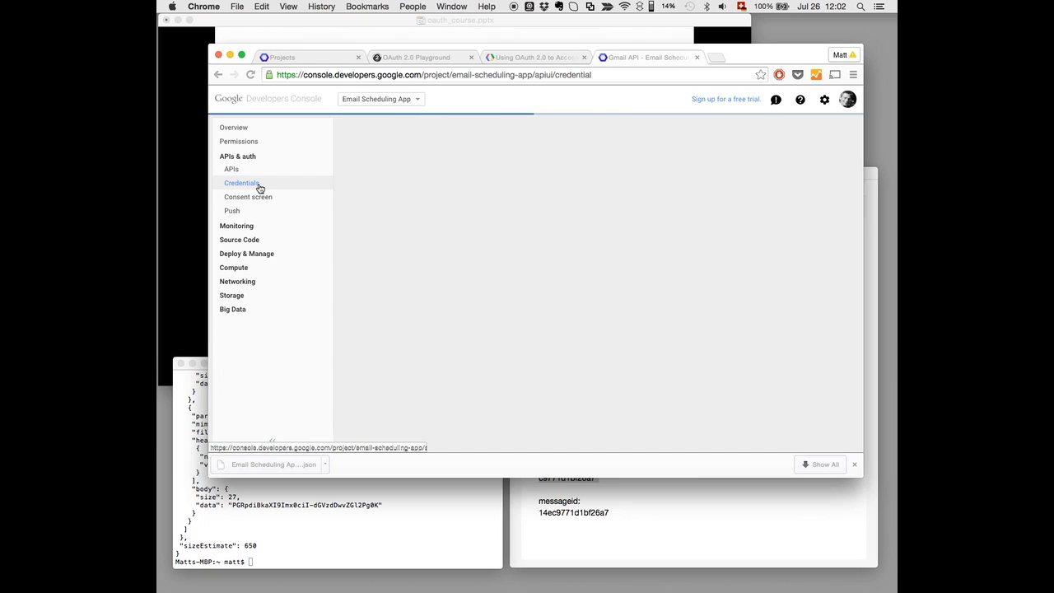
pyautogui.click(241, 183)
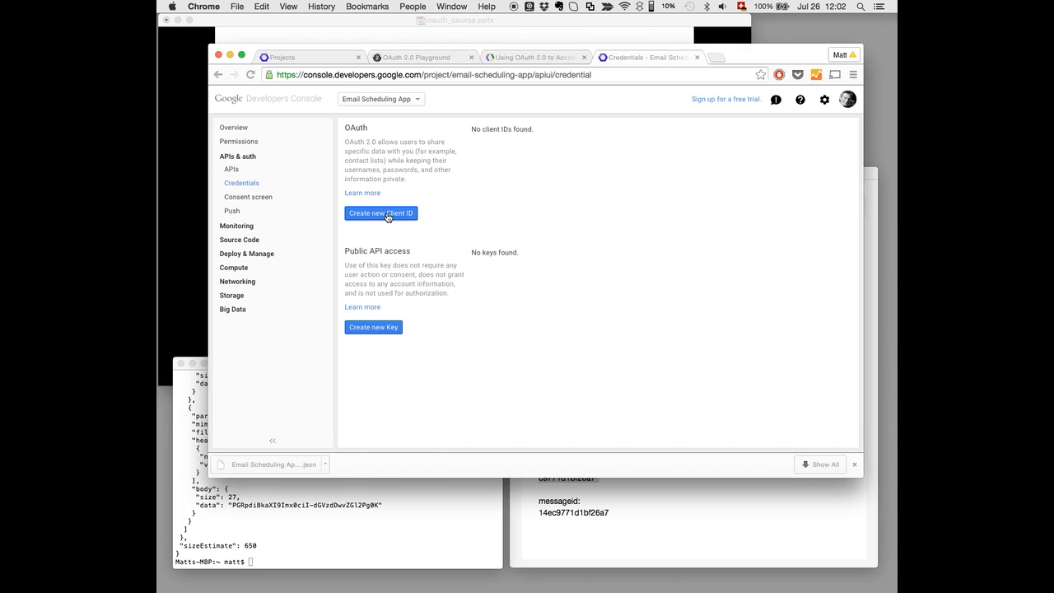
pyautogui.click(380, 214)
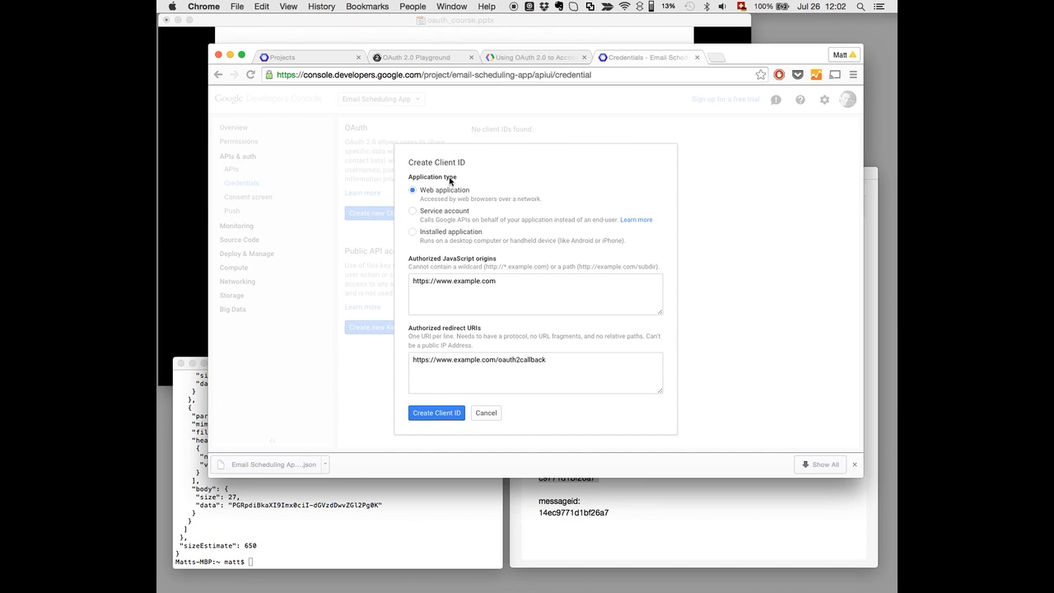
pyautogui.moveTo(471, 171)
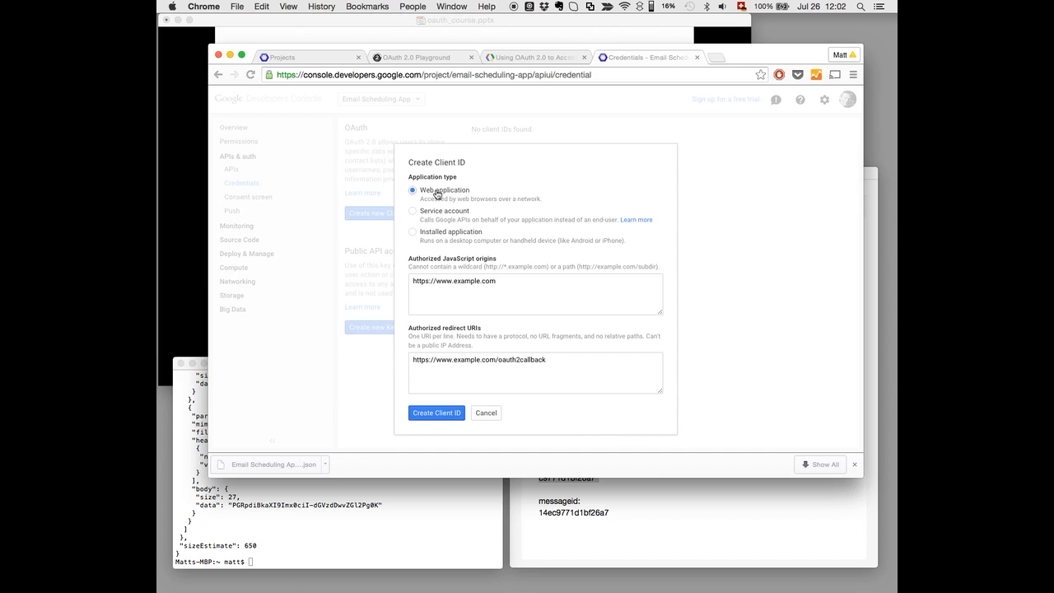
pyautogui.moveTo(415, 218)
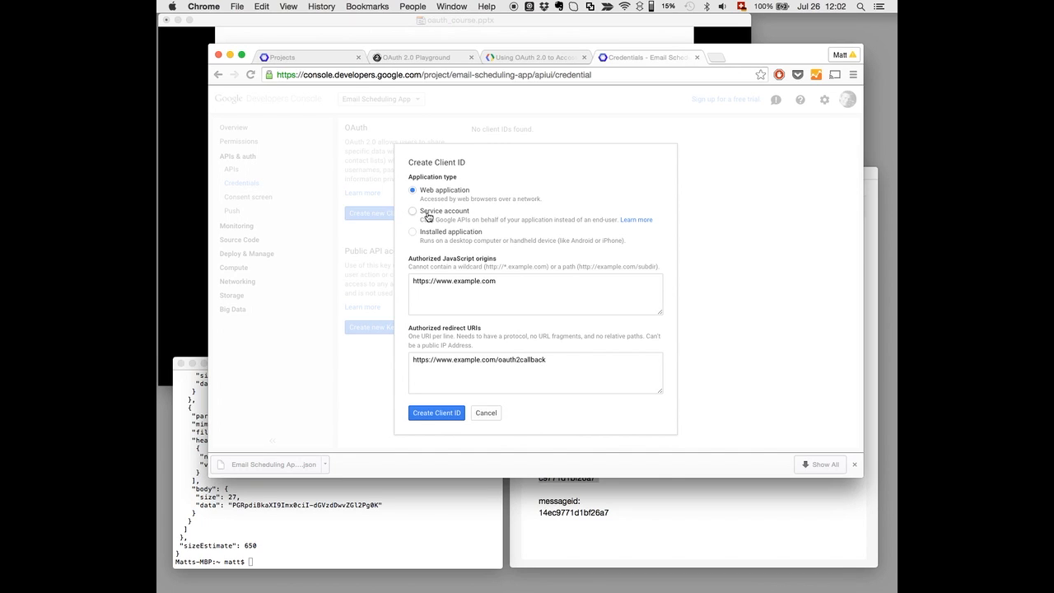
pyautogui.moveTo(428, 239)
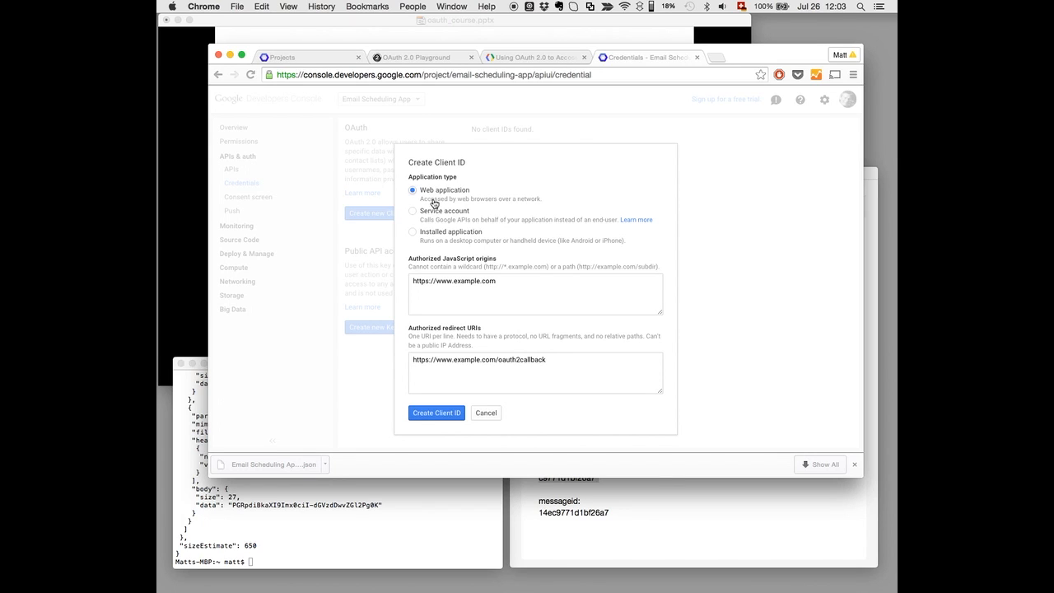
pyautogui.moveTo(485, 208)
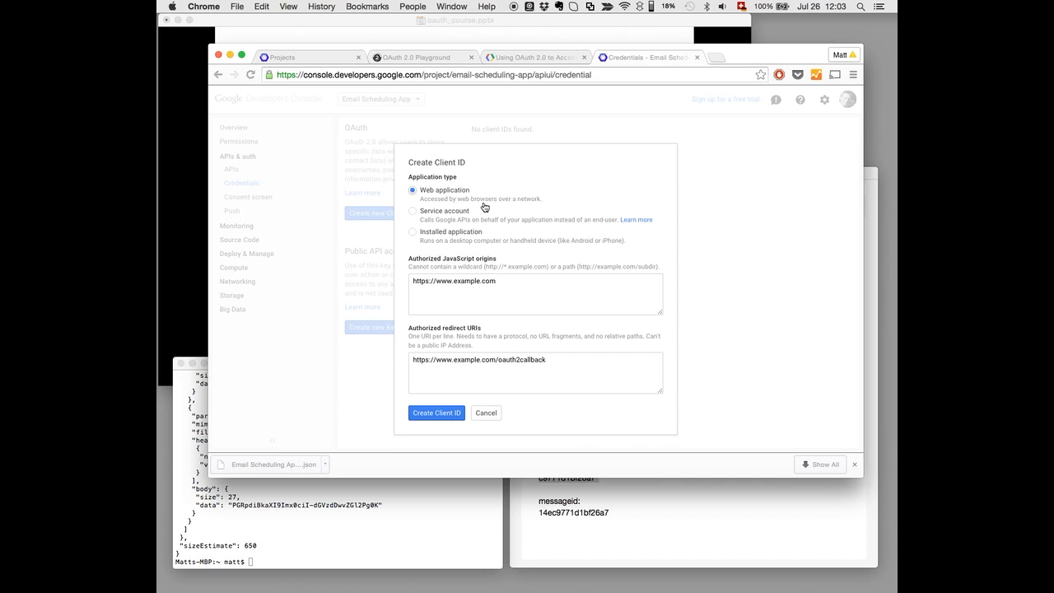
pyautogui.moveTo(524, 204)
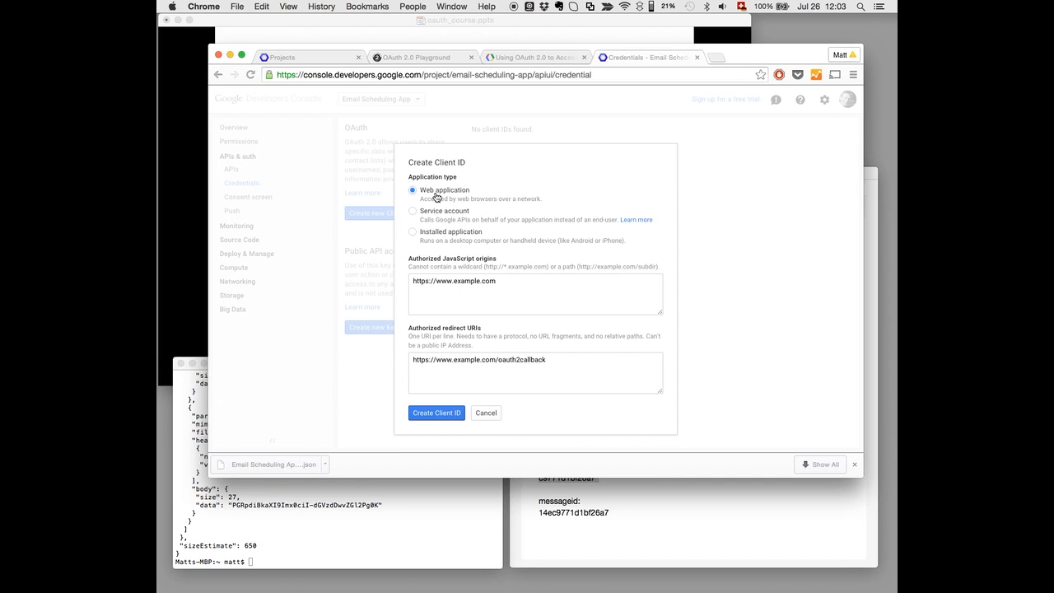
pyautogui.moveTo(412, 327)
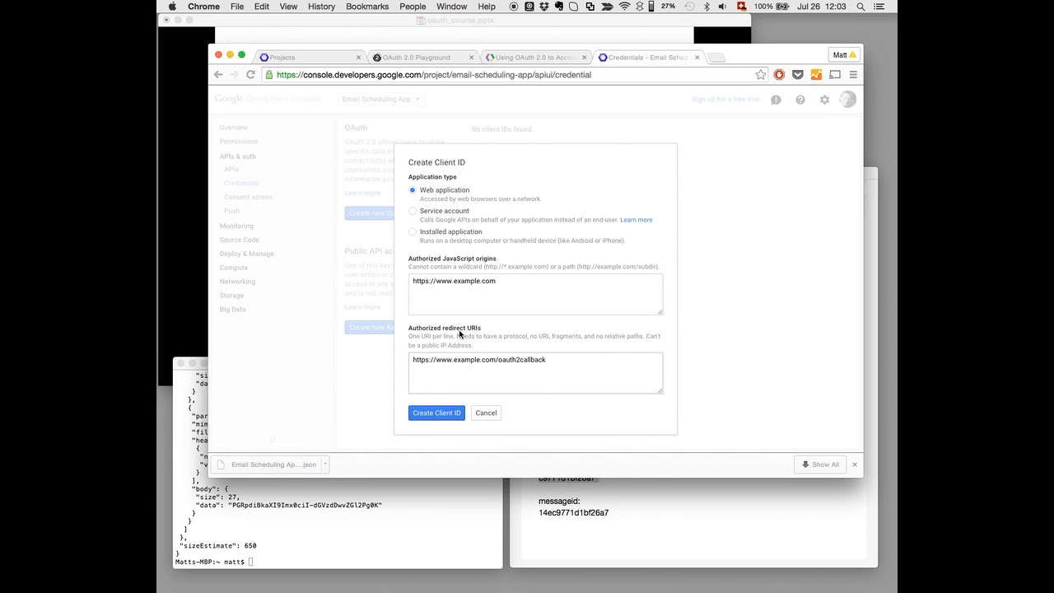
pyautogui.click(455, 366)
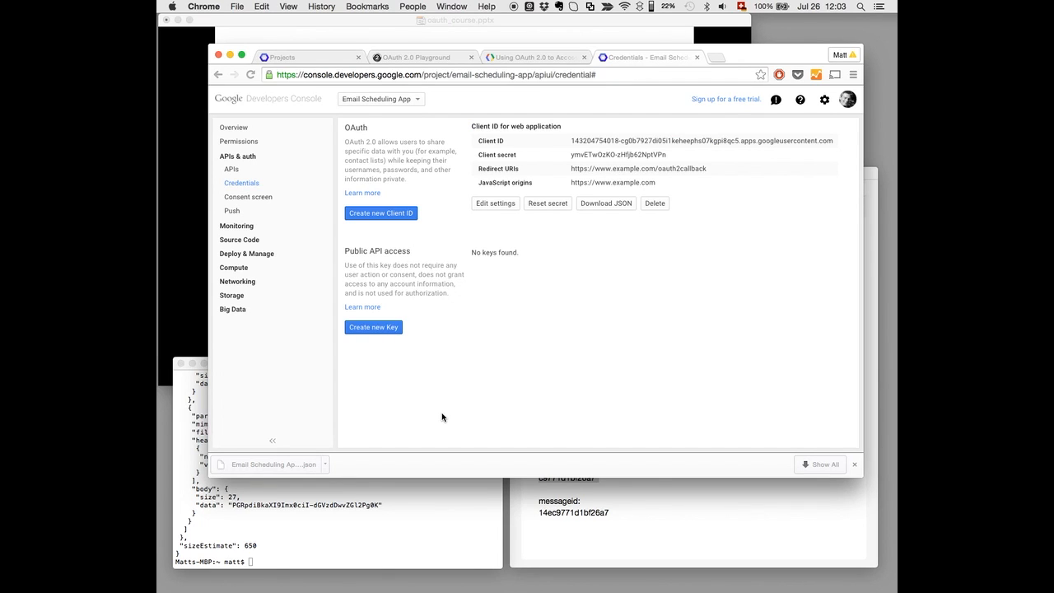
pyautogui.moveTo(455, 416)
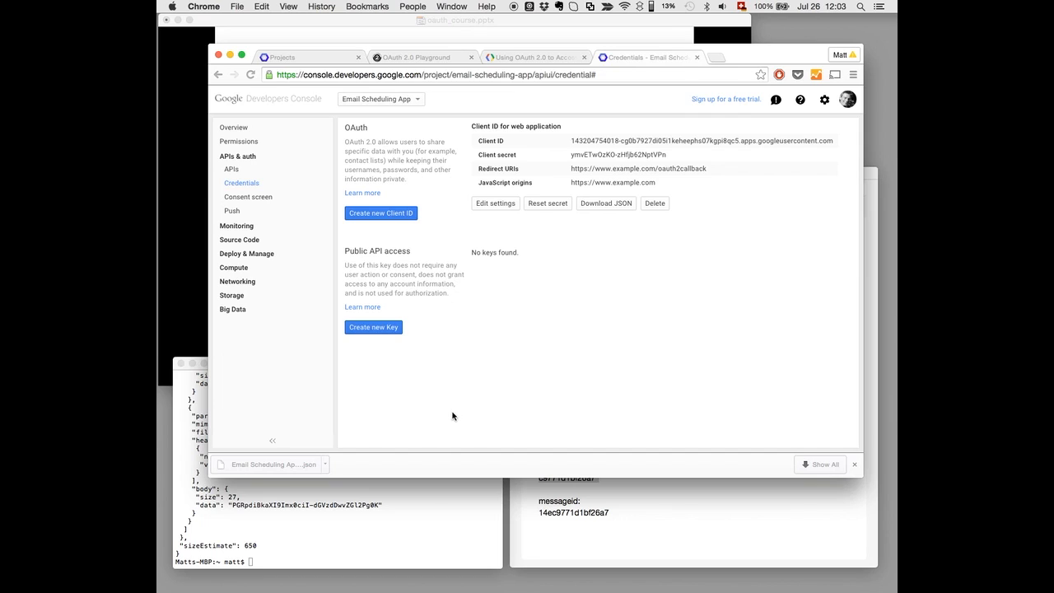
pyautogui.moveTo(524, 143)
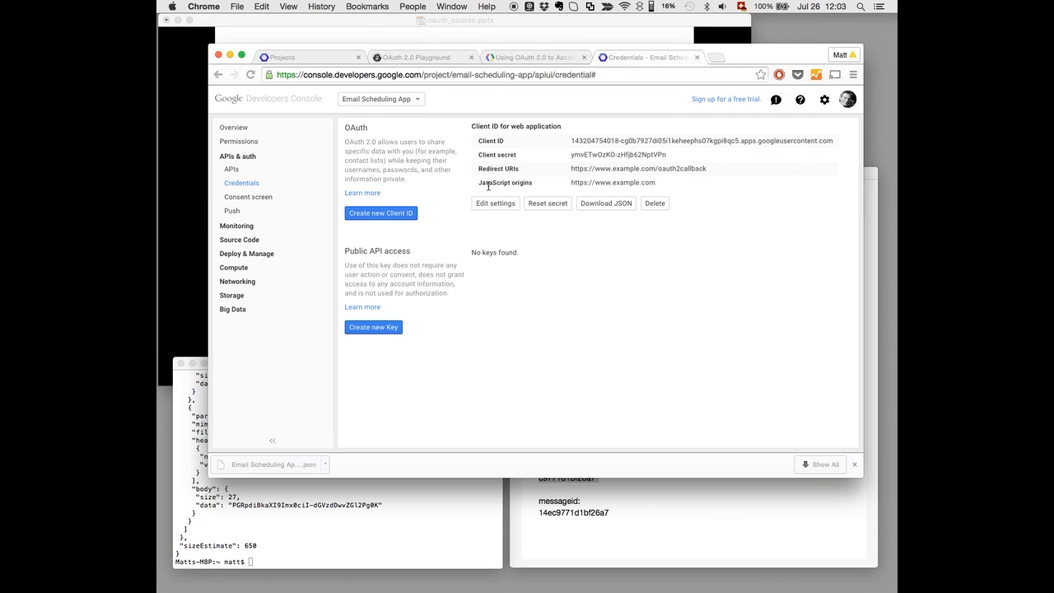
pyautogui.moveTo(588, 191)
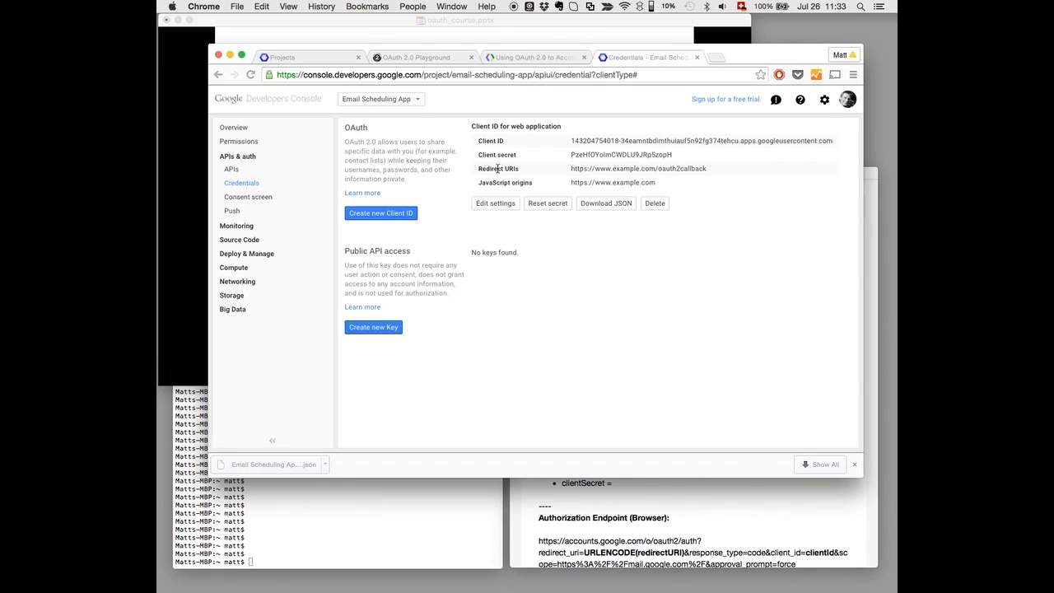
pyautogui.moveTo(559, 155)
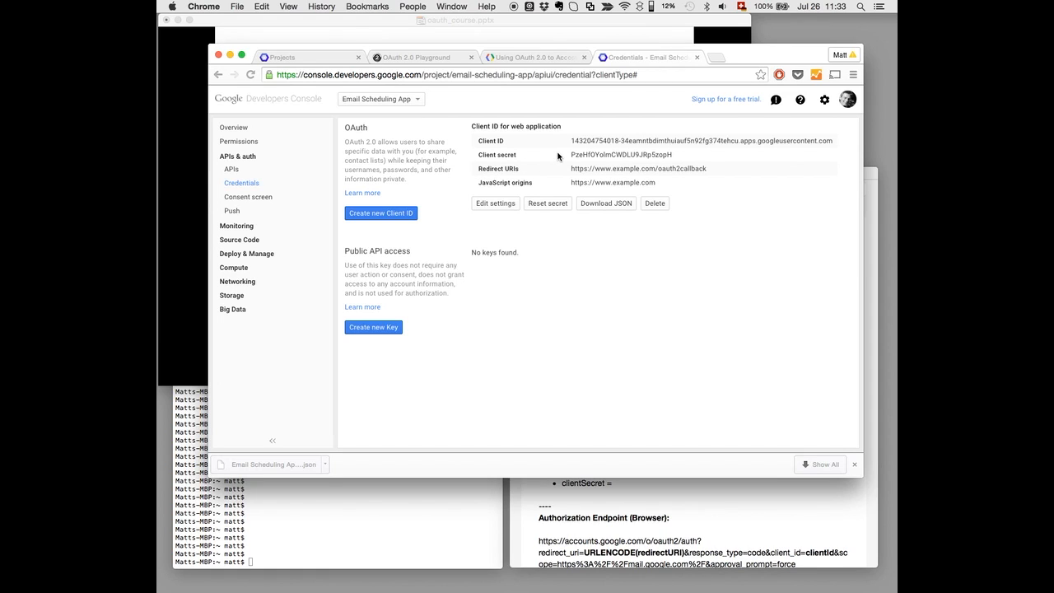
pyautogui.moveTo(566, 151)
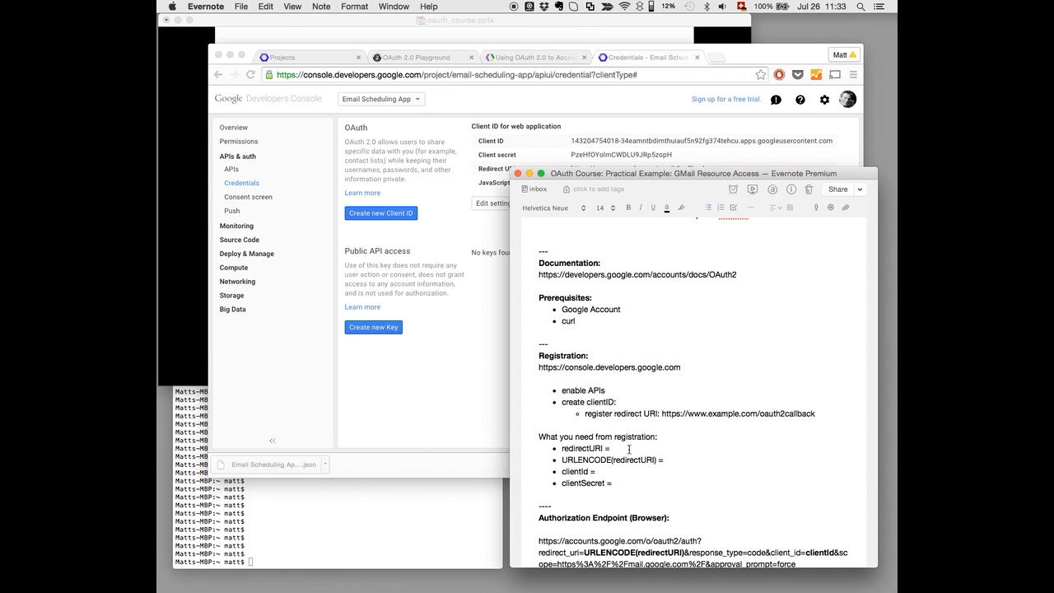
# Enter the redirect URI, client ID and secret in the note and paste the URI into meyerweb's encoder.
pyautogui.click(619, 485)
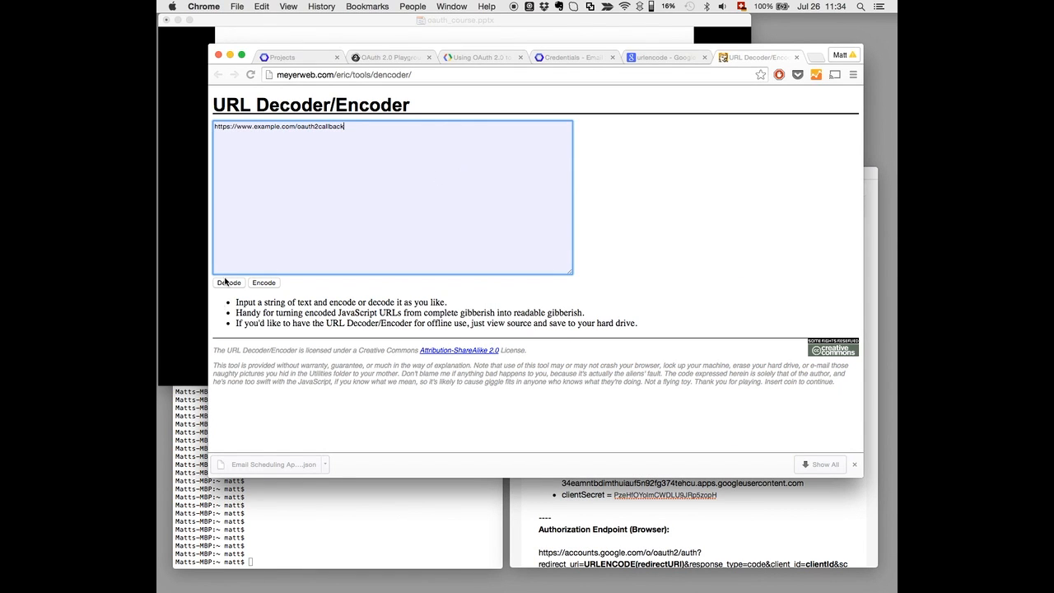
pyautogui.click(264, 283)
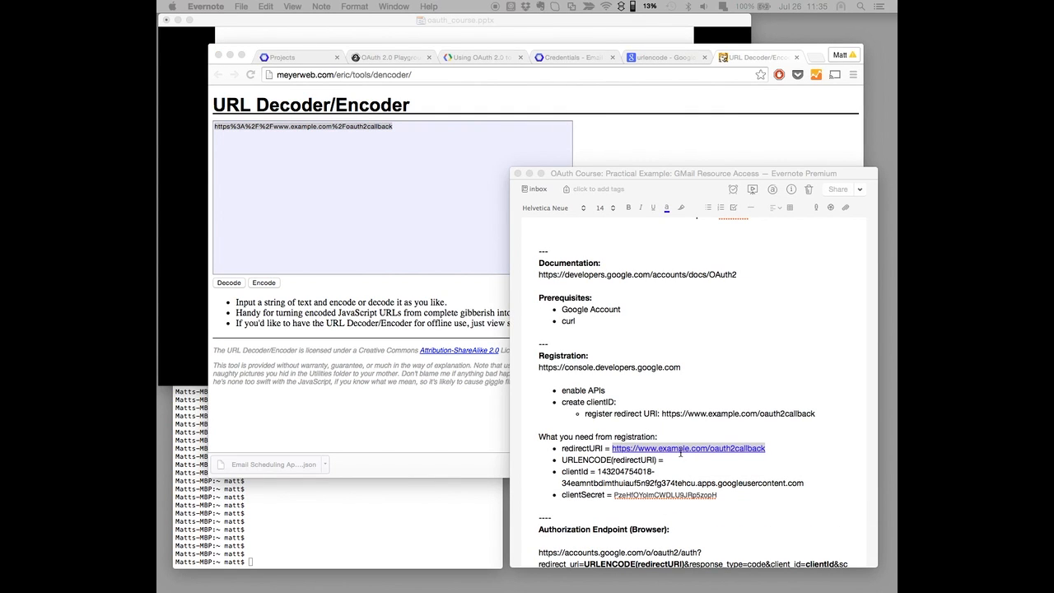
pyautogui.moveTo(679, 469)
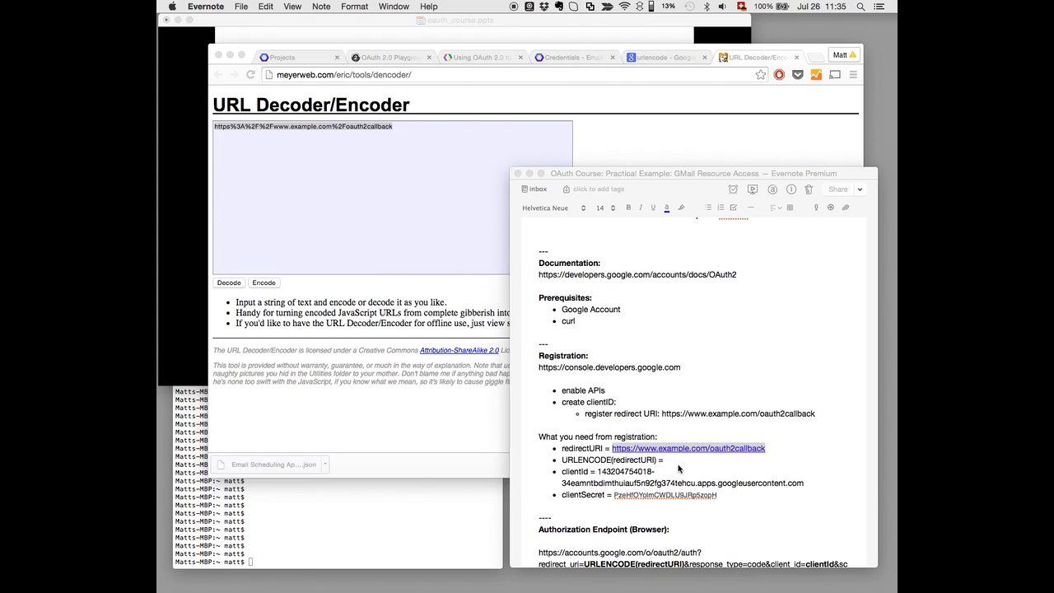
# Record https%3A%2F%2Fwww.example.com%2Foauth2callback as the URLENCODE(redirectURI) value in the note.
pyautogui.click(675, 462)
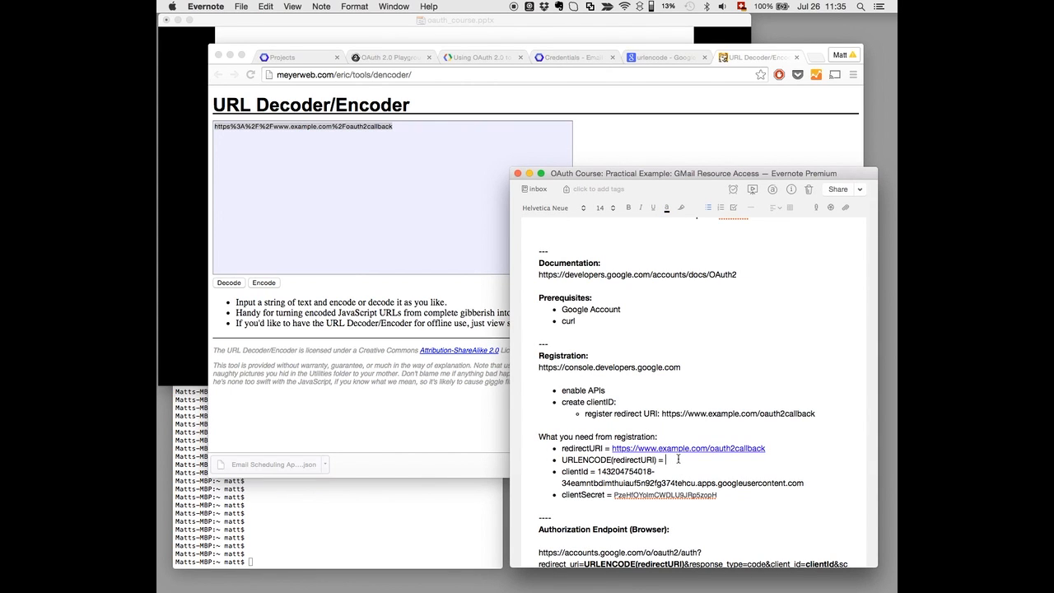
pyautogui.write('https%3A%2F%2Fwww.example.com%2Foauth2callback')
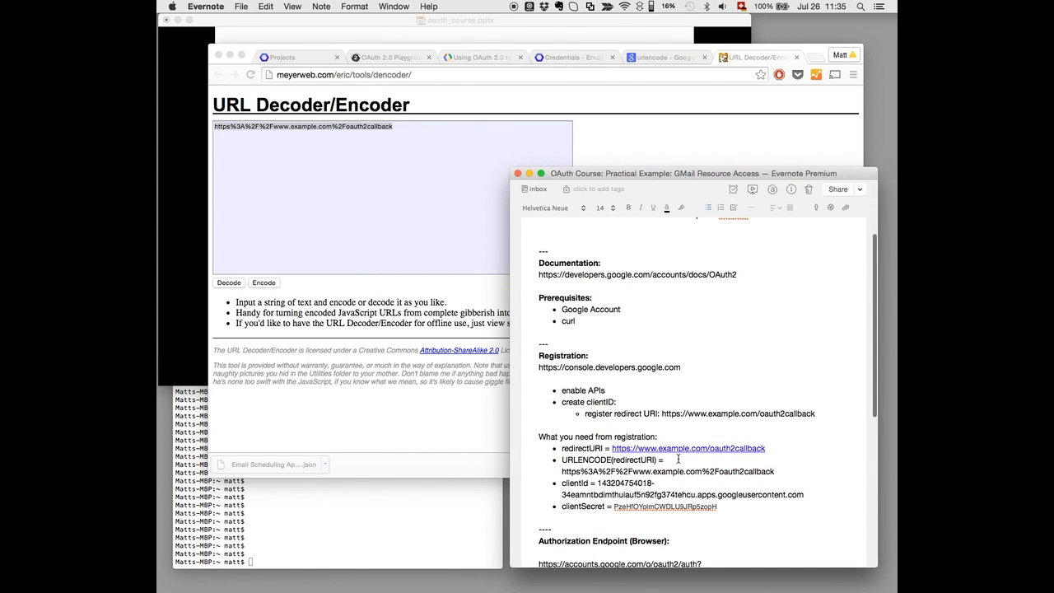
pyautogui.scroll(-3)
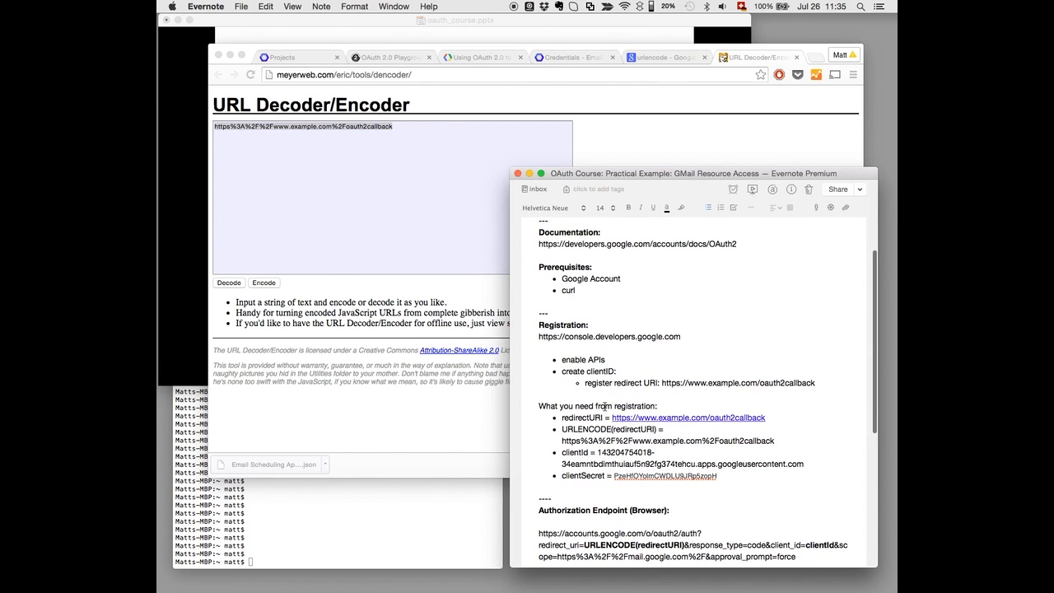
pyautogui.scroll(-3)
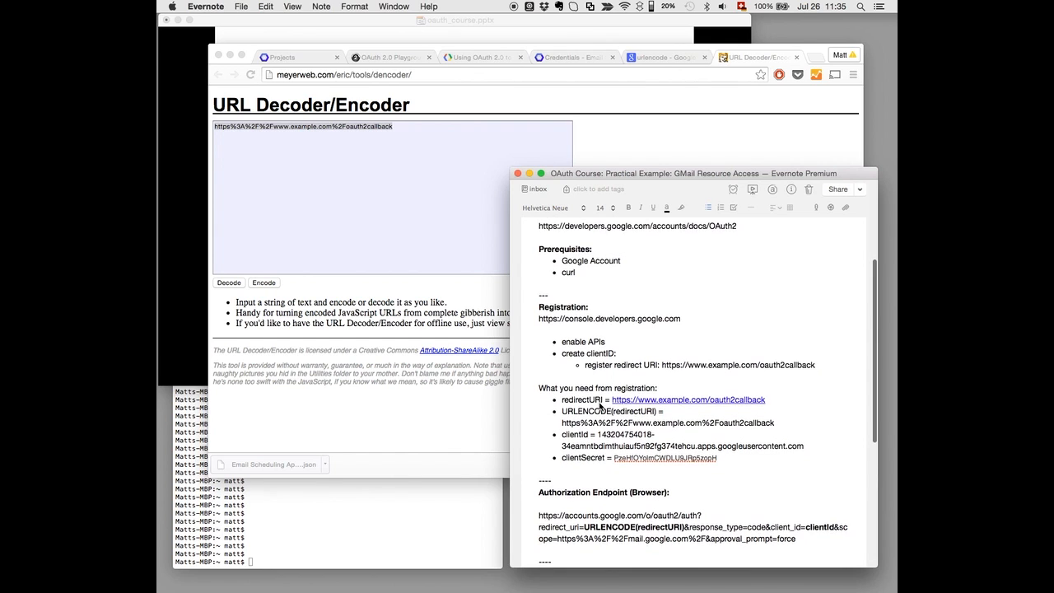
pyautogui.scroll(-3)
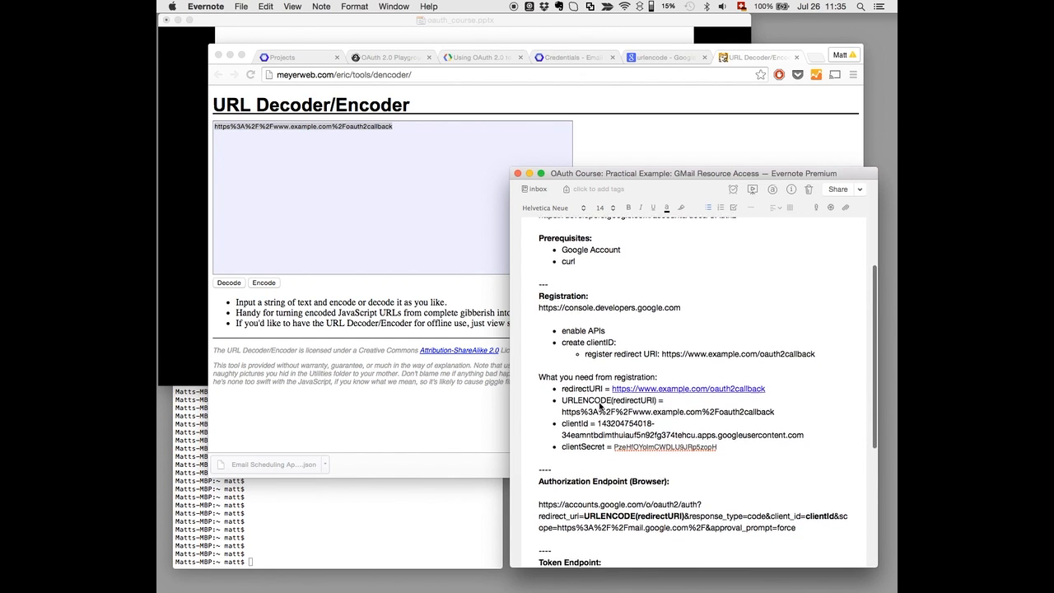
pyautogui.scroll(-3)
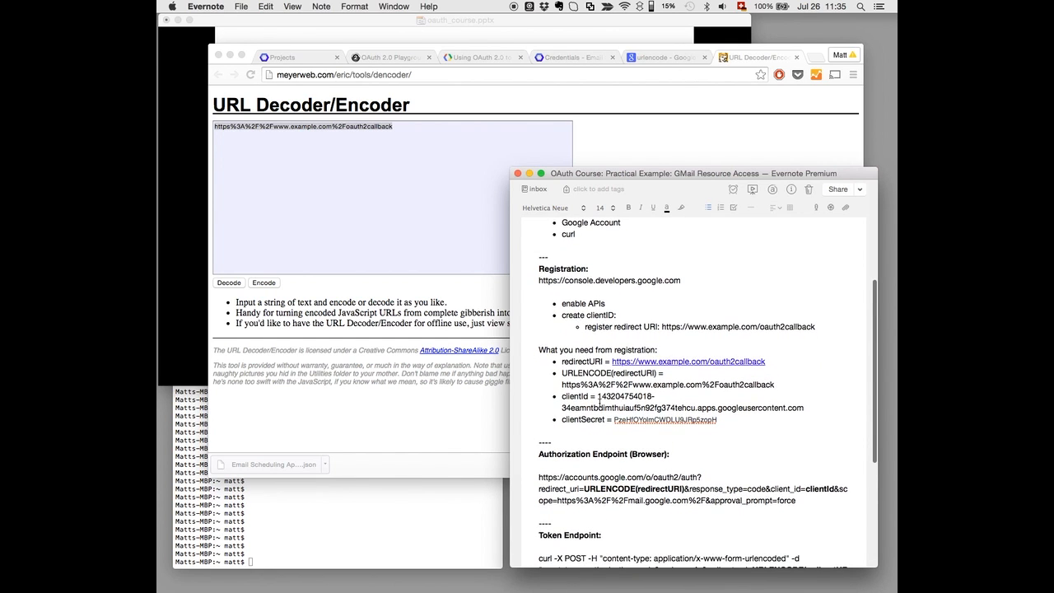